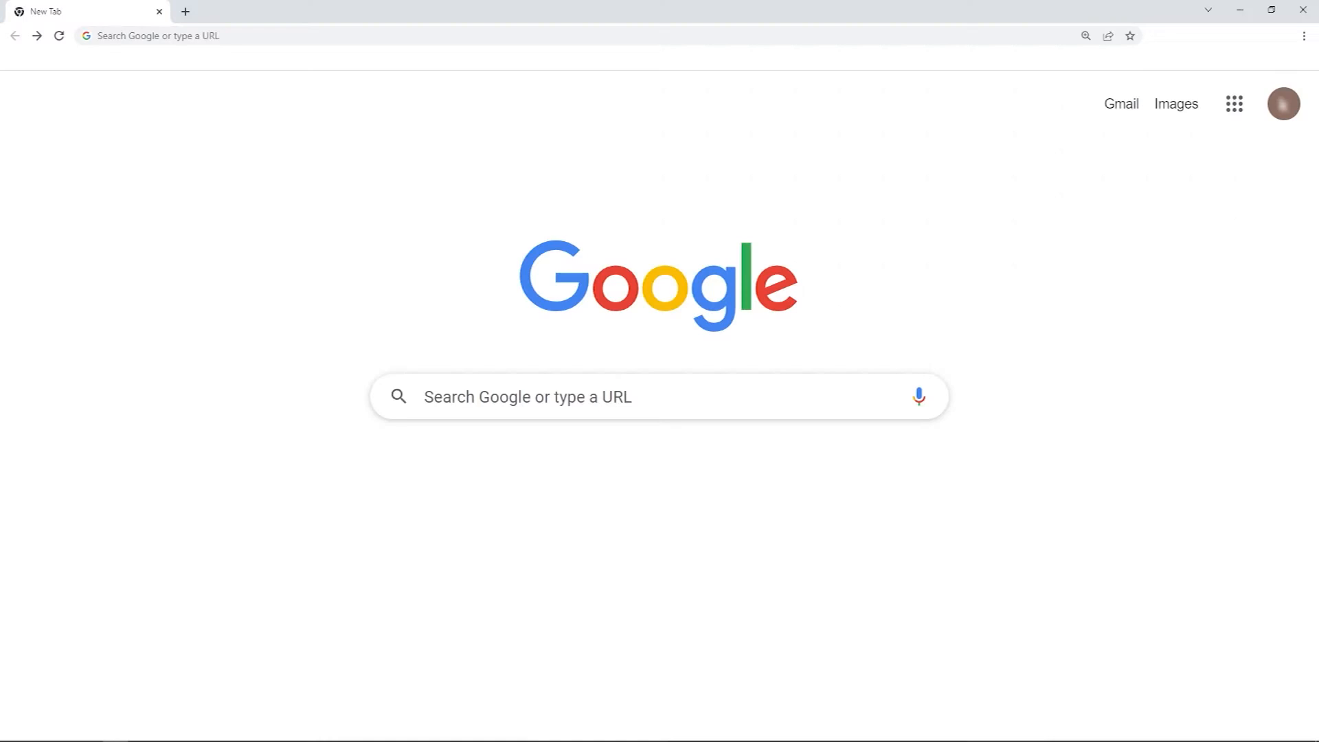
Step: Search Google for 'systools pst viewer pro' to get its installer
text(systools pst viewer pro)
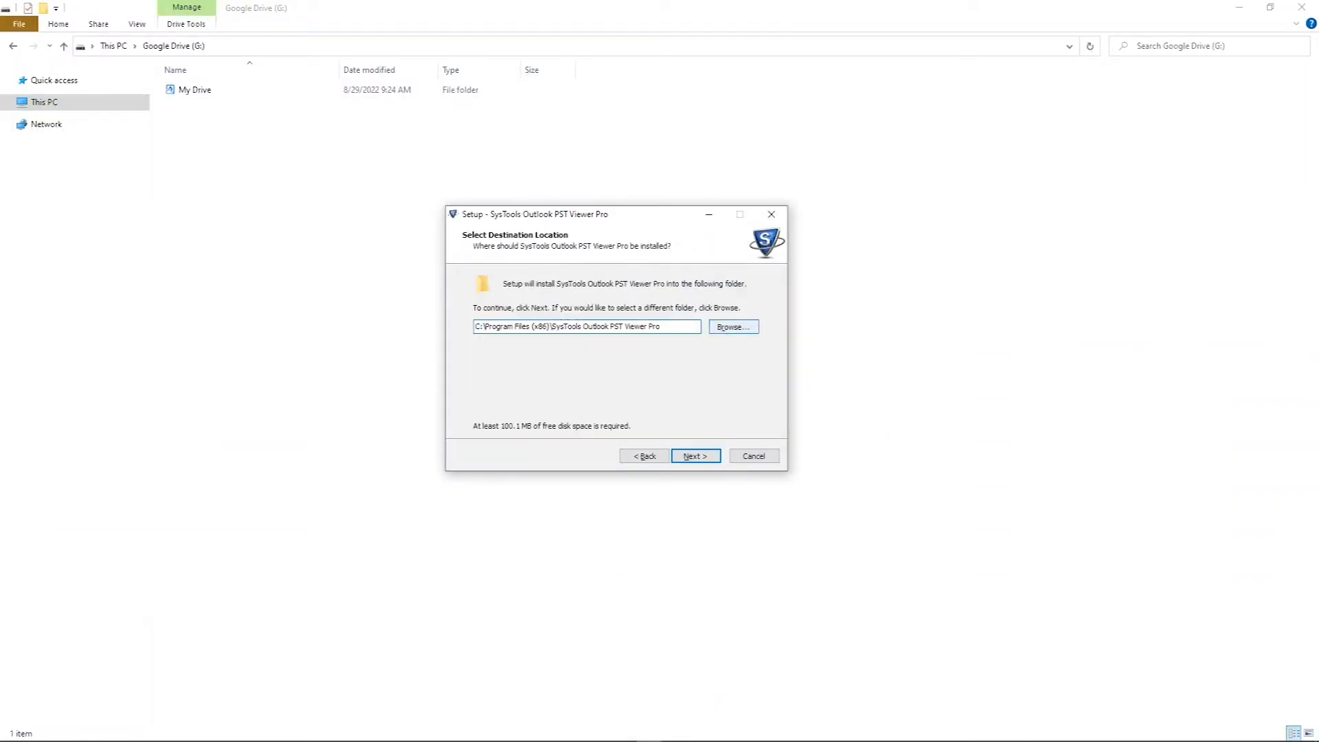
Step: Accept the default Program Files folder and finish setup with the viewer launching
click(694, 455)
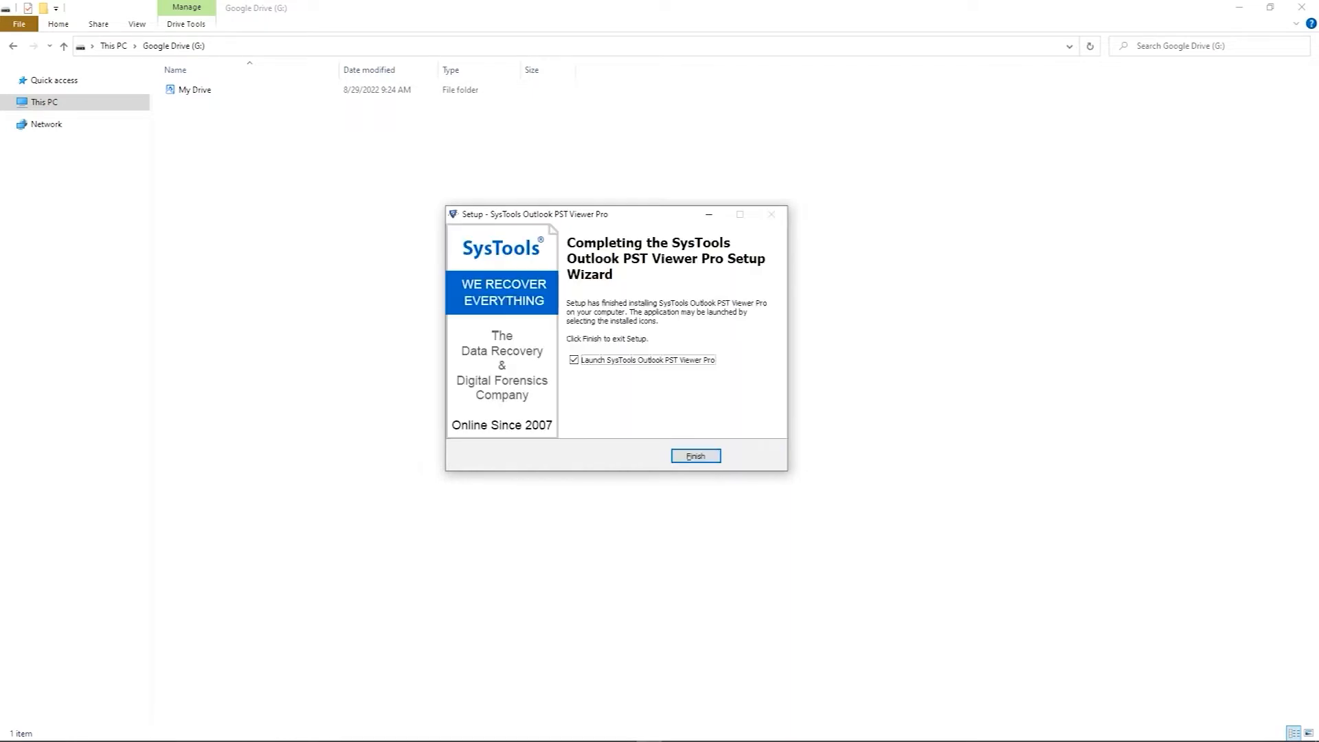
click(695, 455)
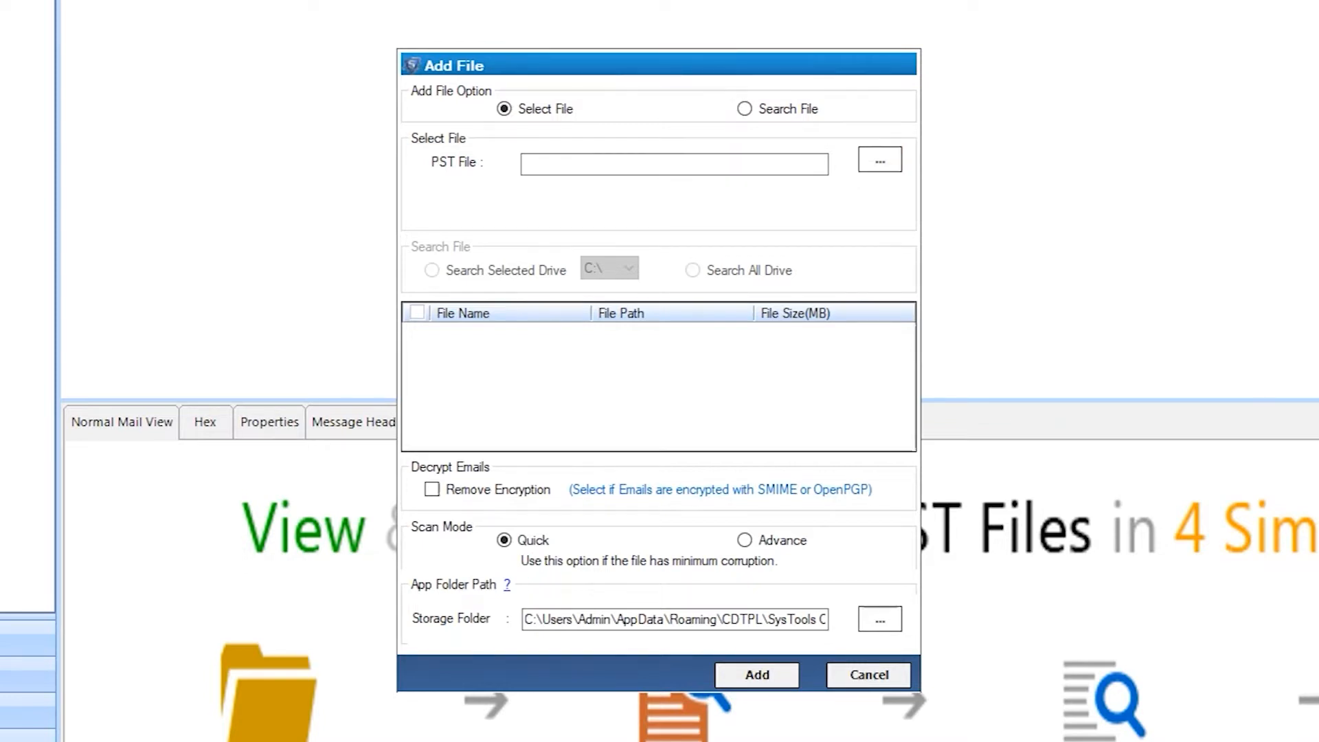
Step: Add MY-DATA.PST to the viewer and open the Search panel
click(878, 159)
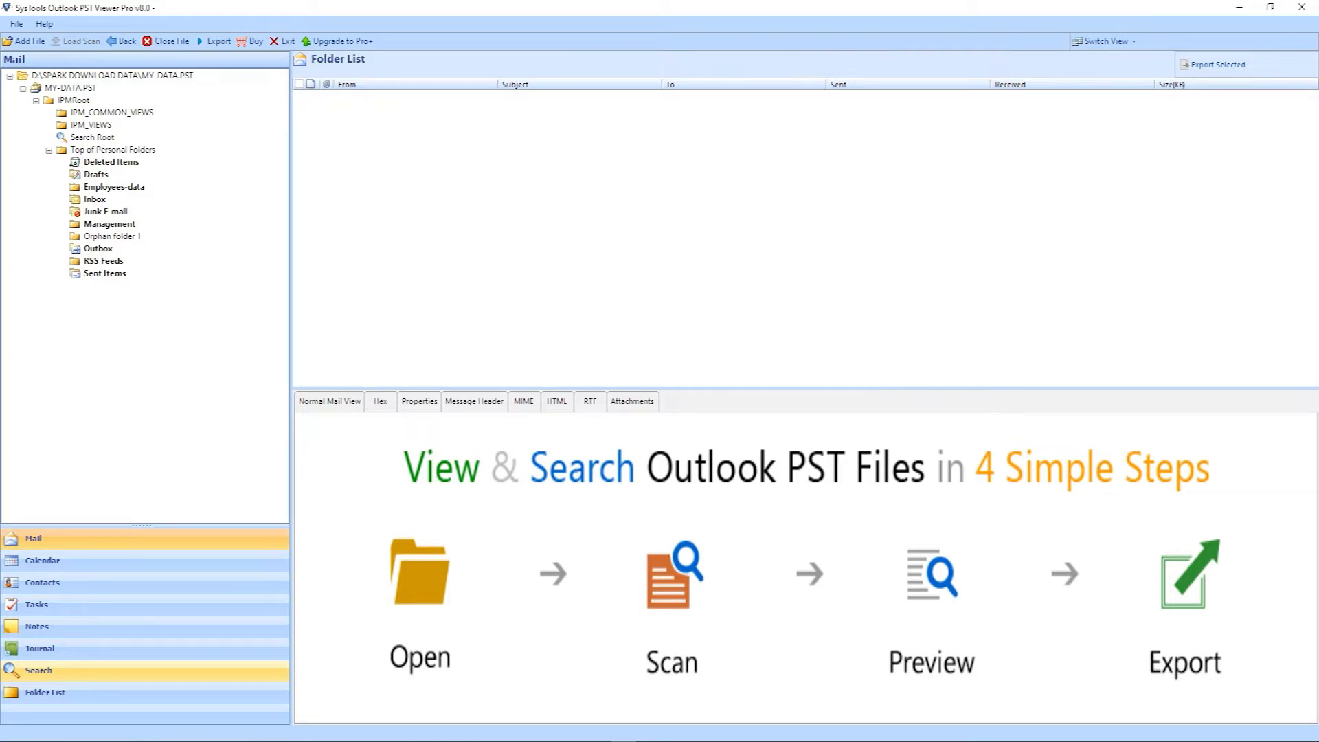
click(38, 670)
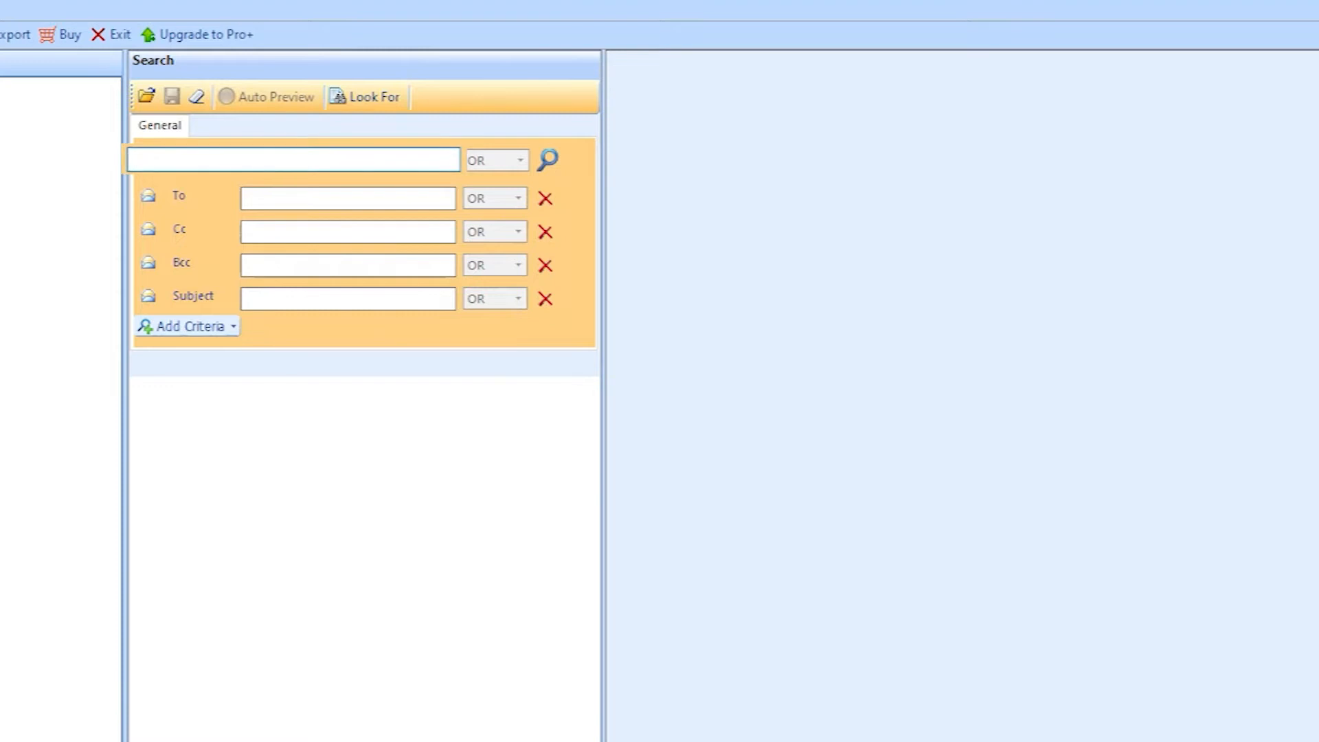
Step: Enter the invec.com and ese-scotland.co.uk criteria, trying AND/NOT, and set the last row to To
click(292, 160)
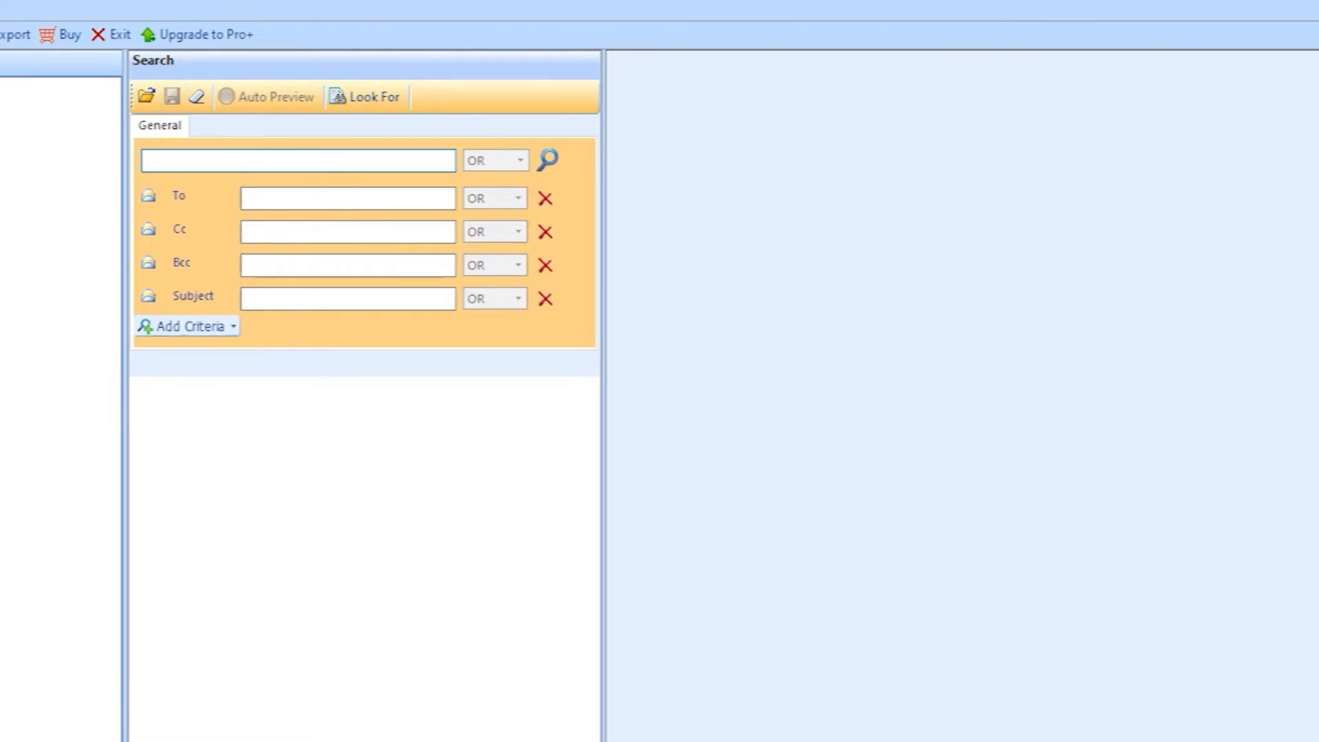
click(503, 160)
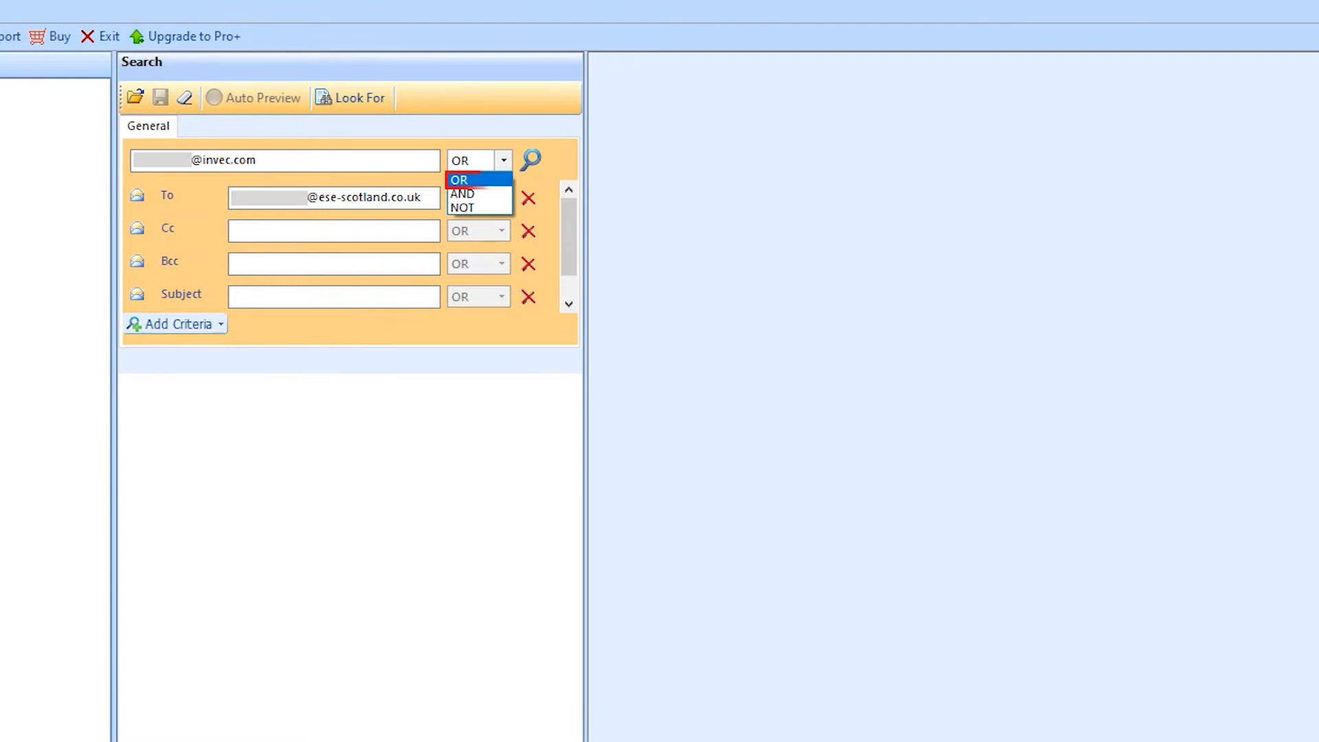
click(461, 194)
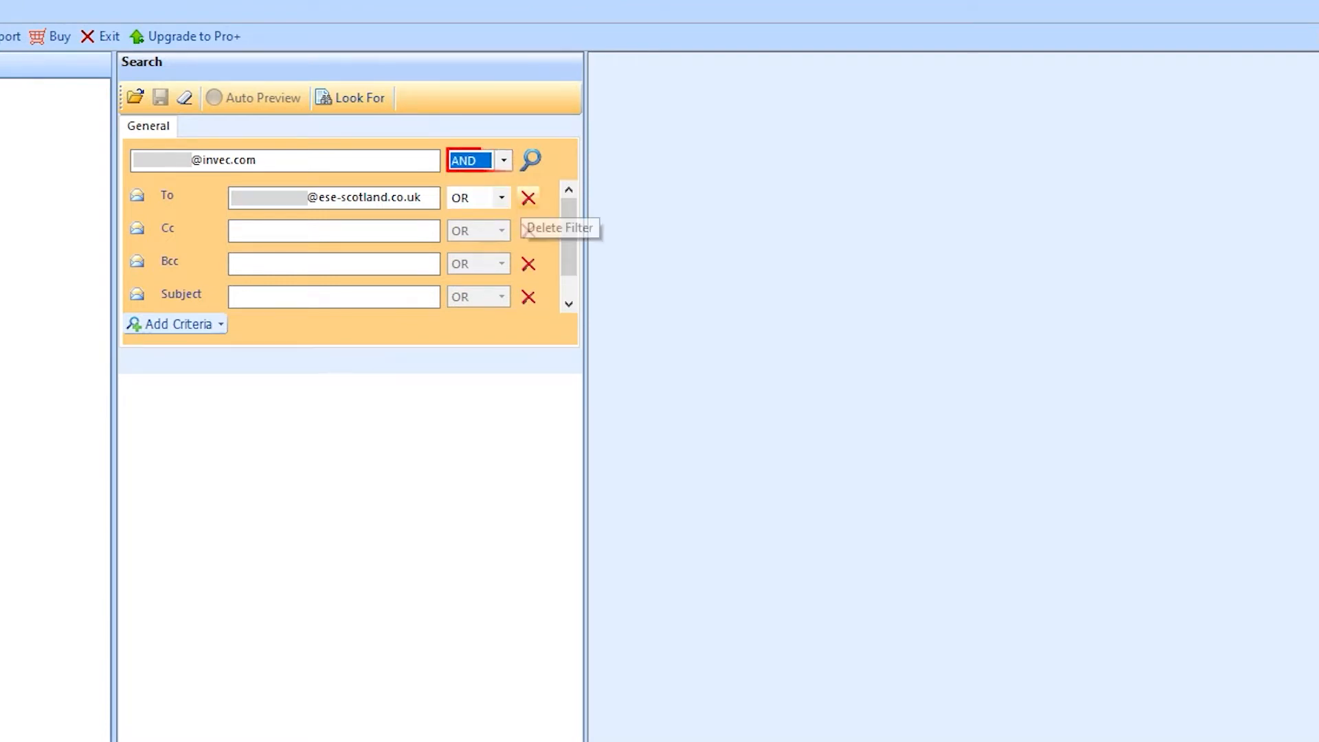
click(479, 160)
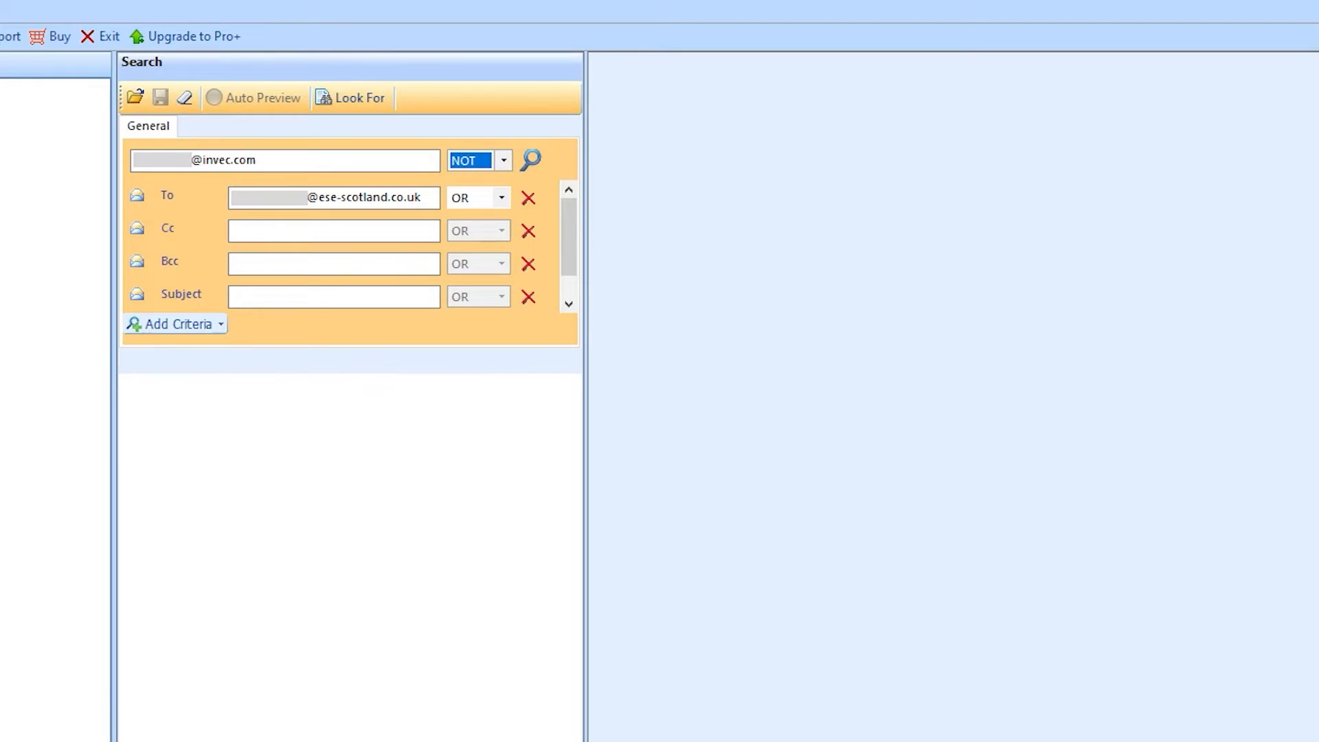
click(333, 263)
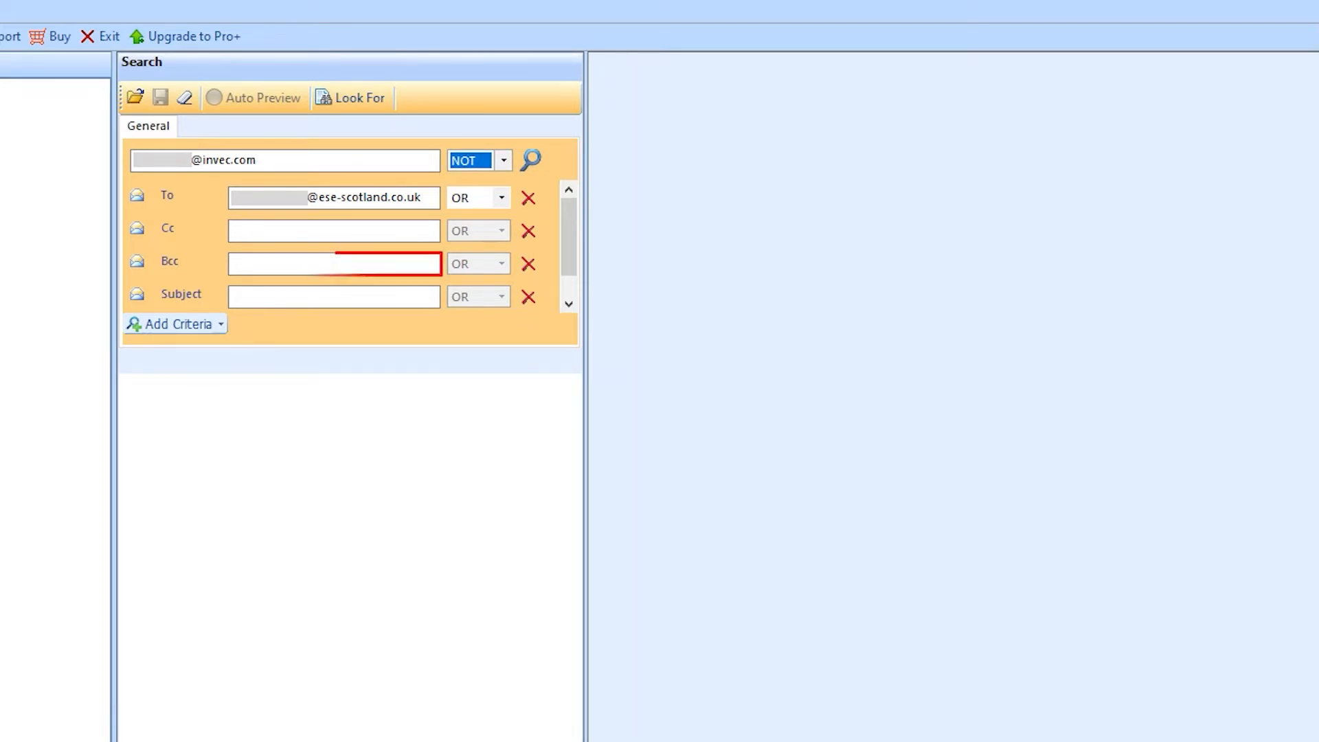
click(333, 295)
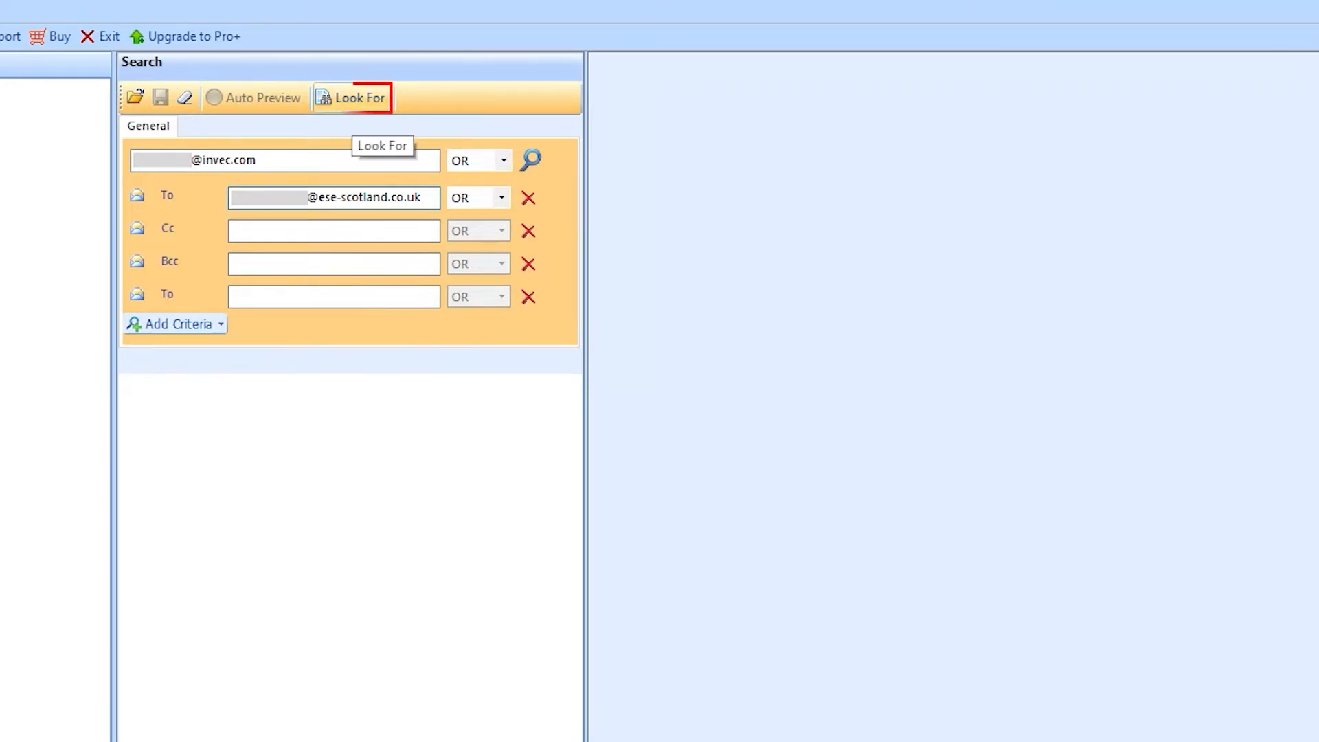
Step: In Look For, keep only Mail checked and save, excluding calendar and attachments
click(358, 98)
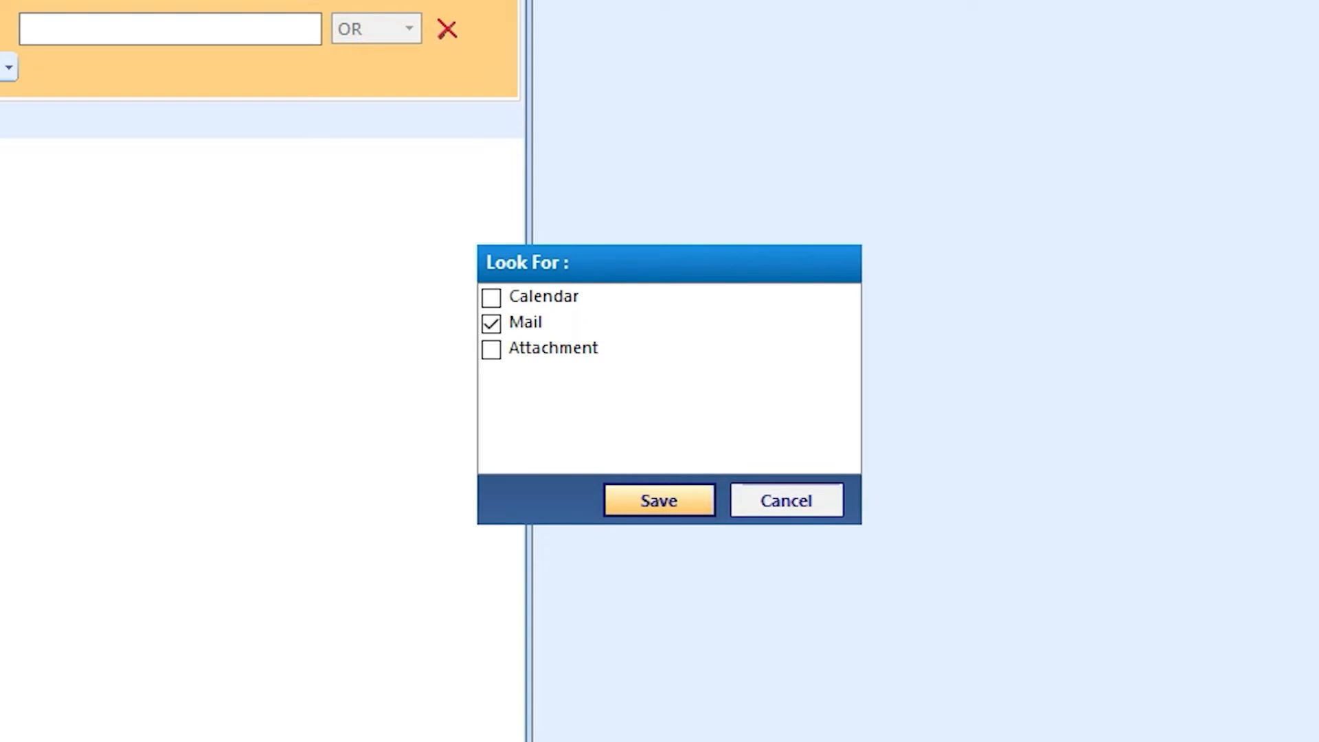
click(659, 499)
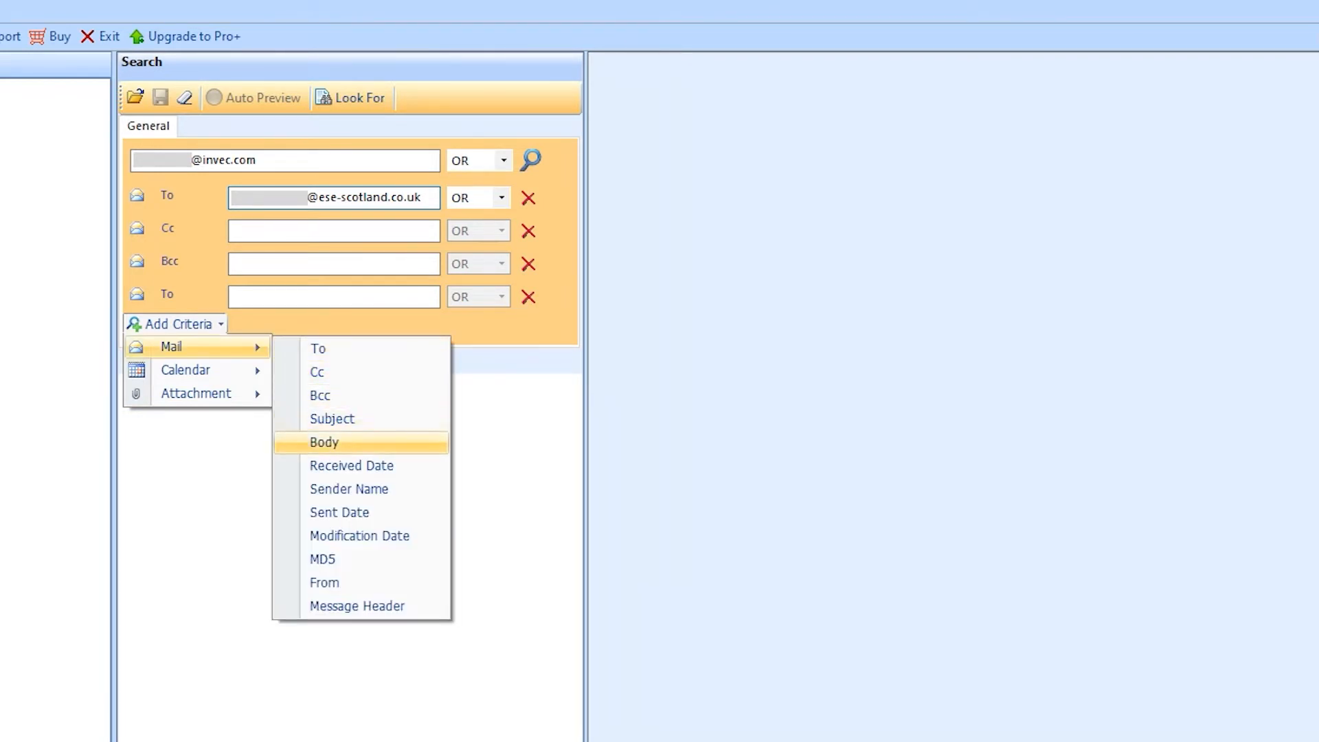
mouse_move(323, 582)
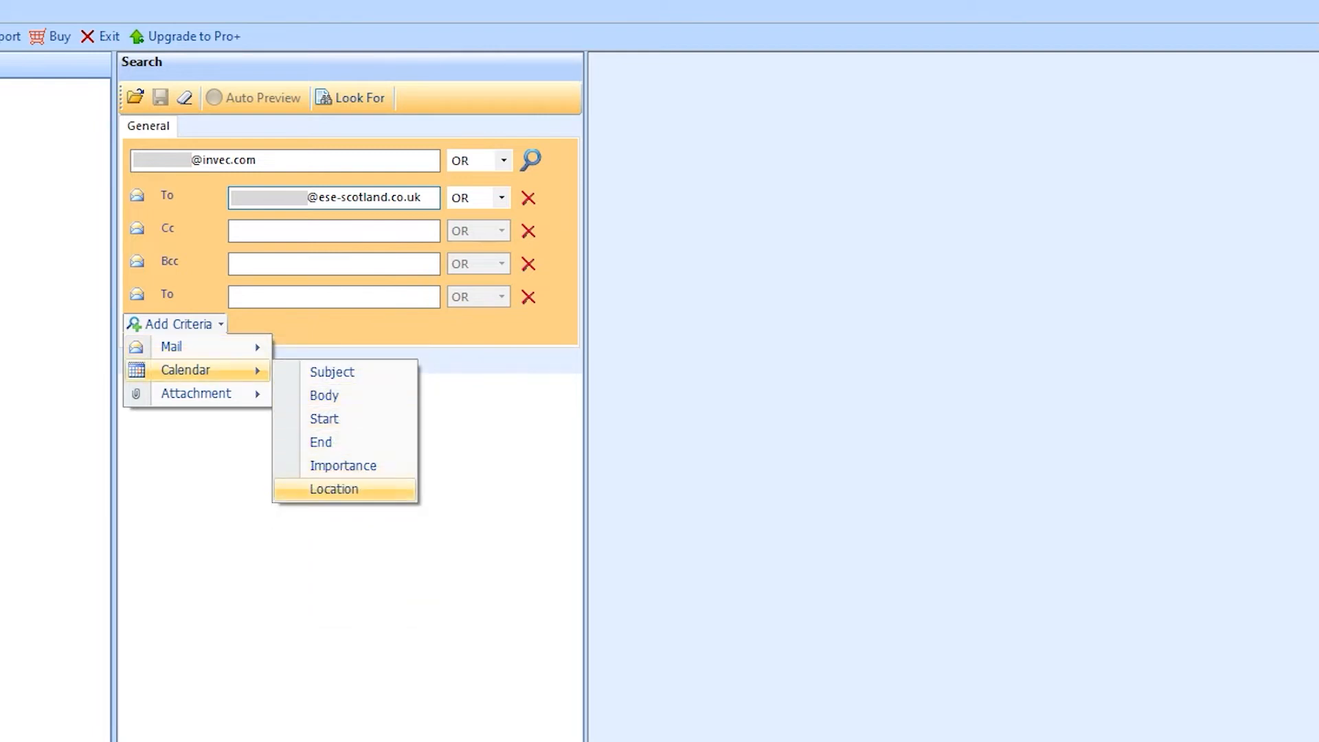
mouse_move(530, 160)
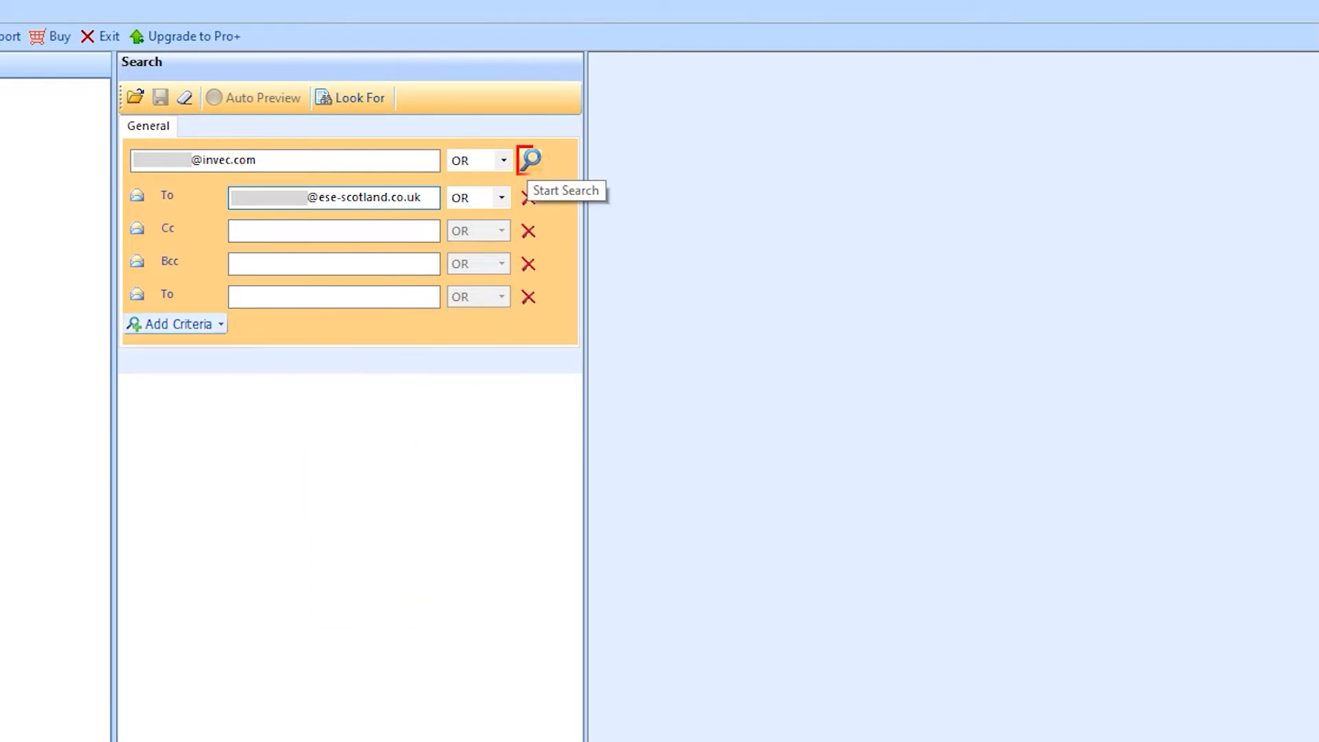
Step: Run the search, remove duplicates from the 23 results, and tick the mails to keep
click(529, 159)
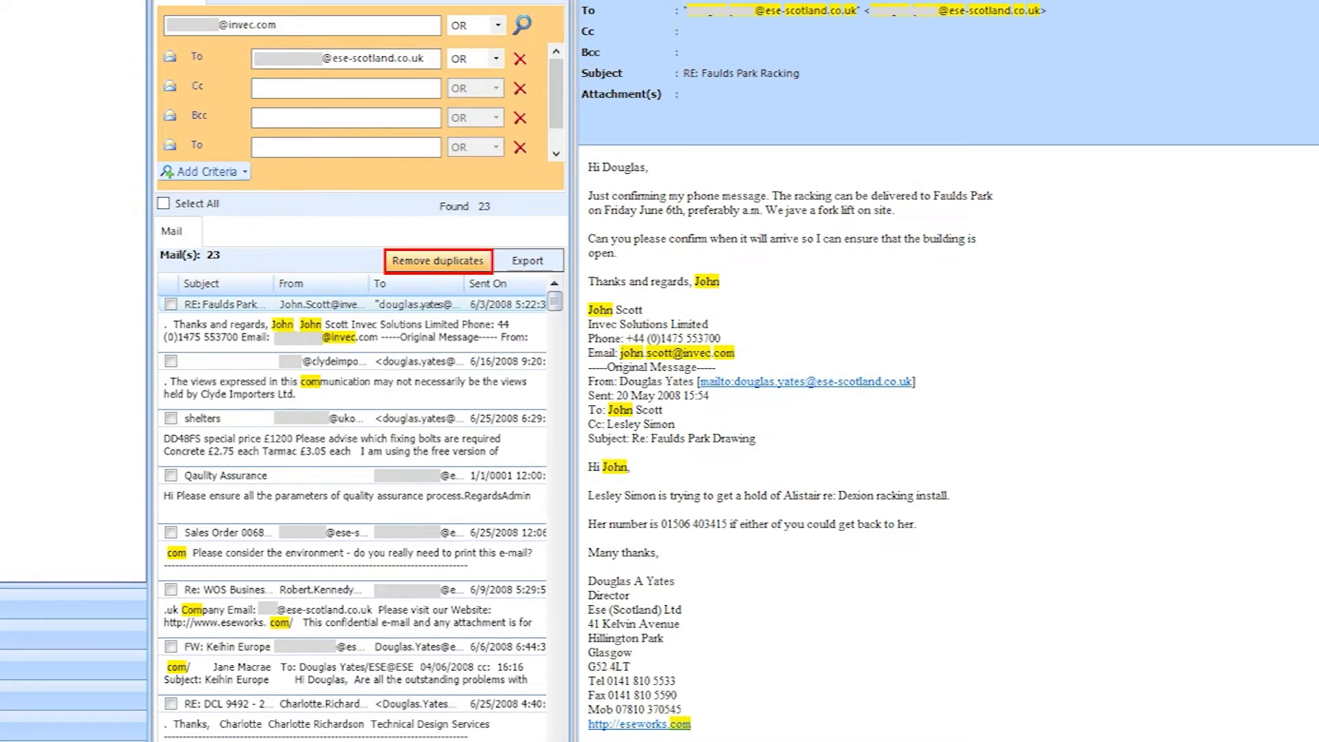
click(437, 259)
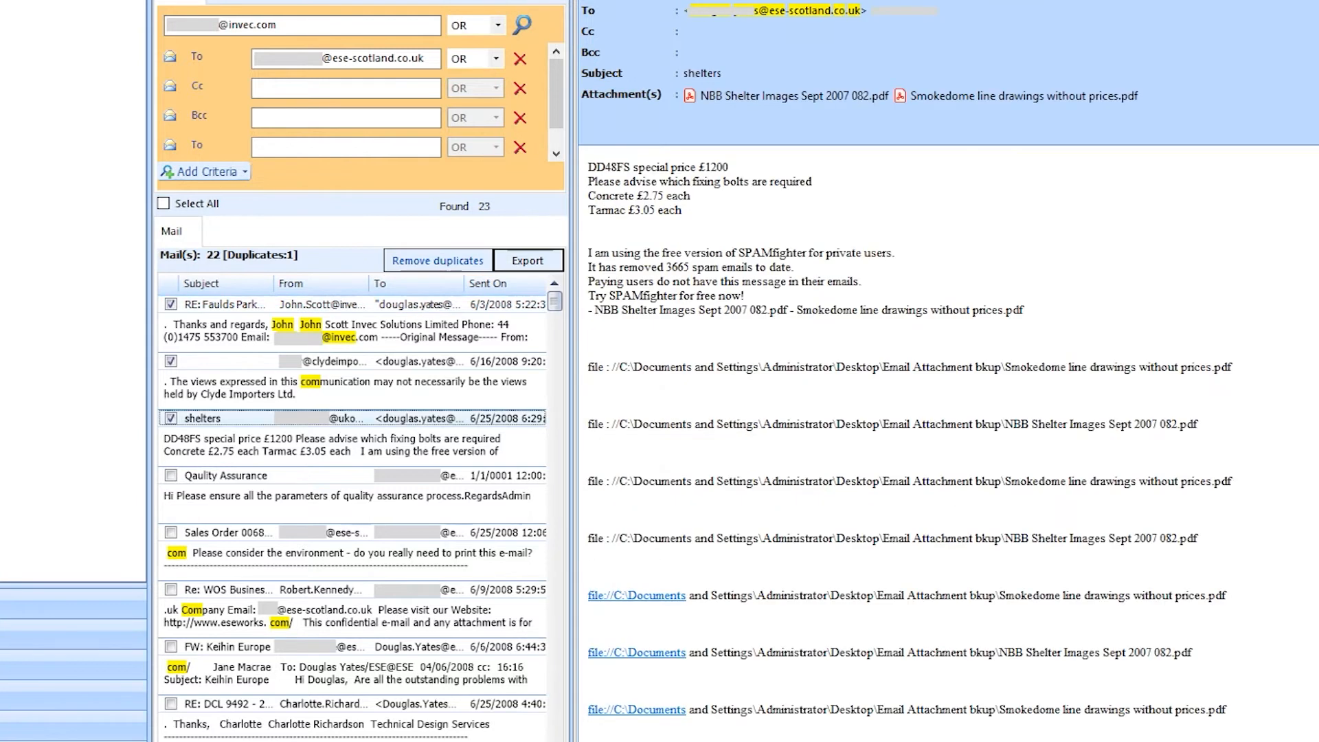
click(163, 203)
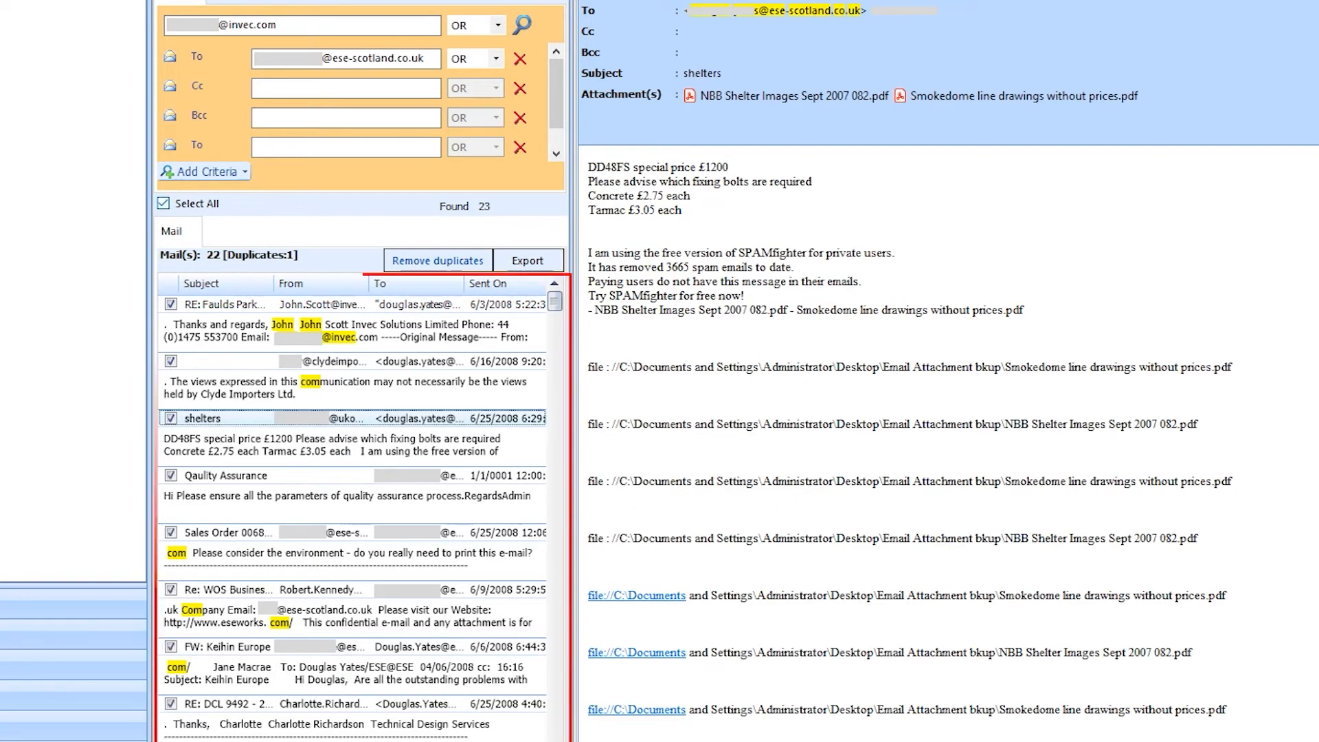
click(188, 203)
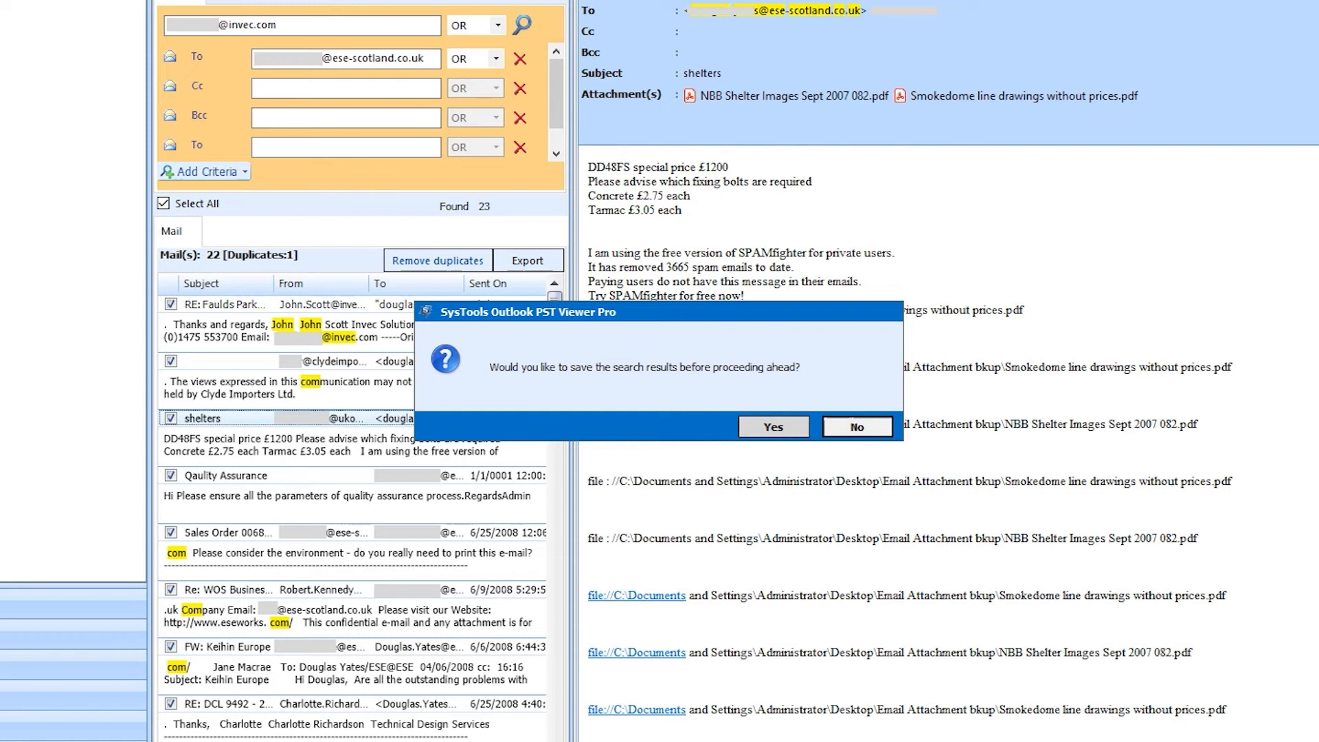
click(772, 426)
text(saved it for later)
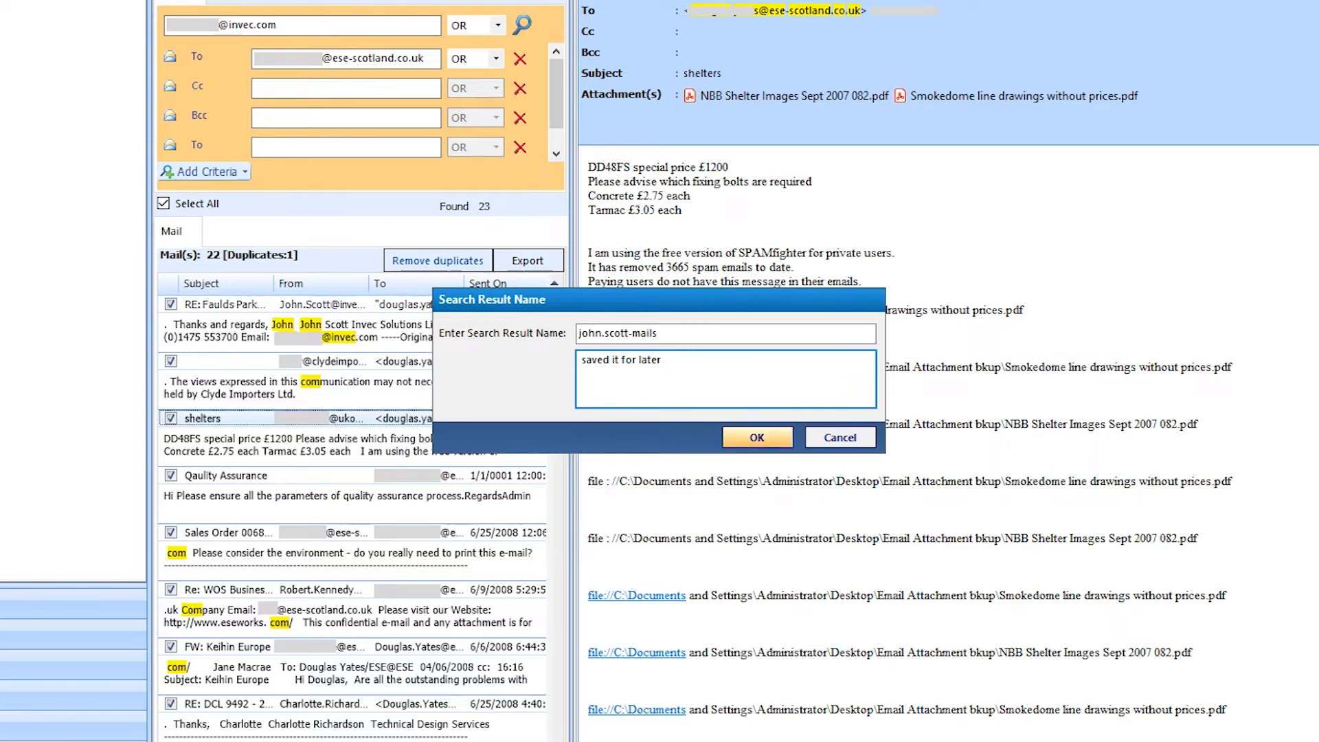
click(755, 437)
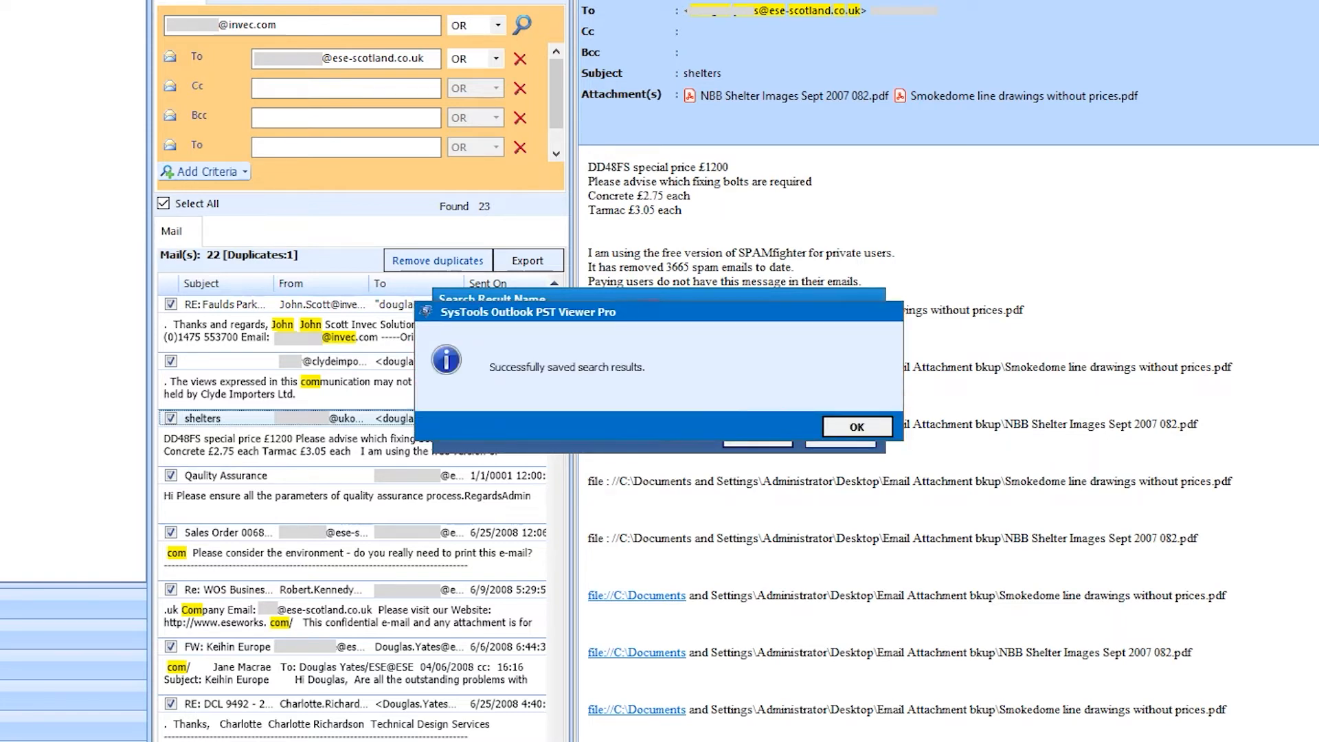
click(857, 427)
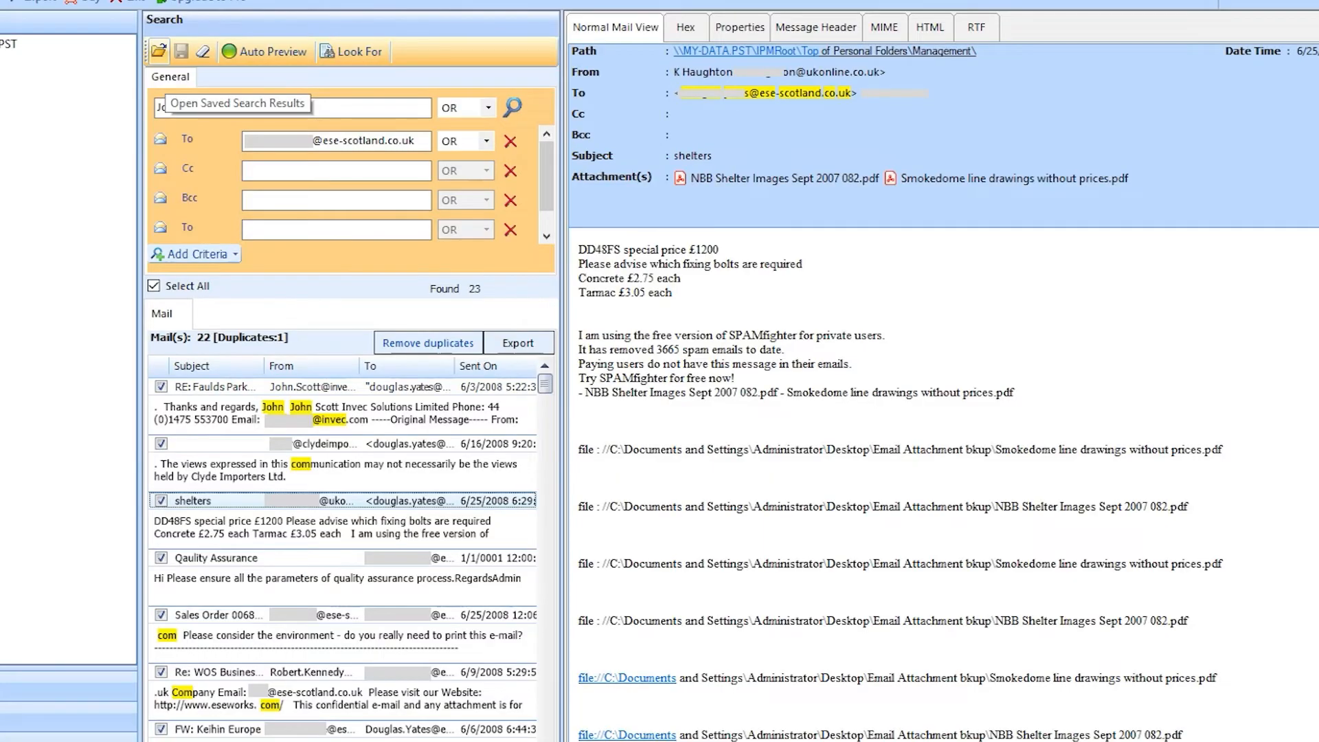
click(158, 51)
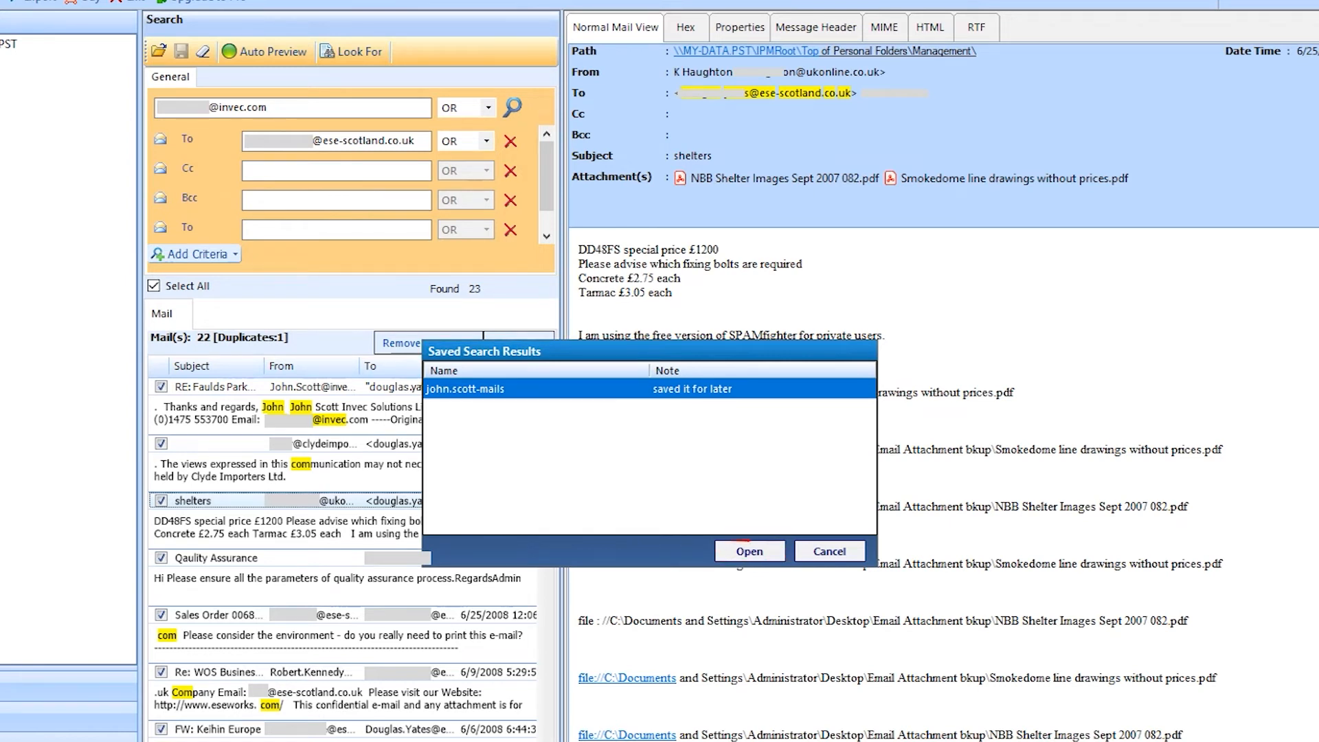
click(748, 551)
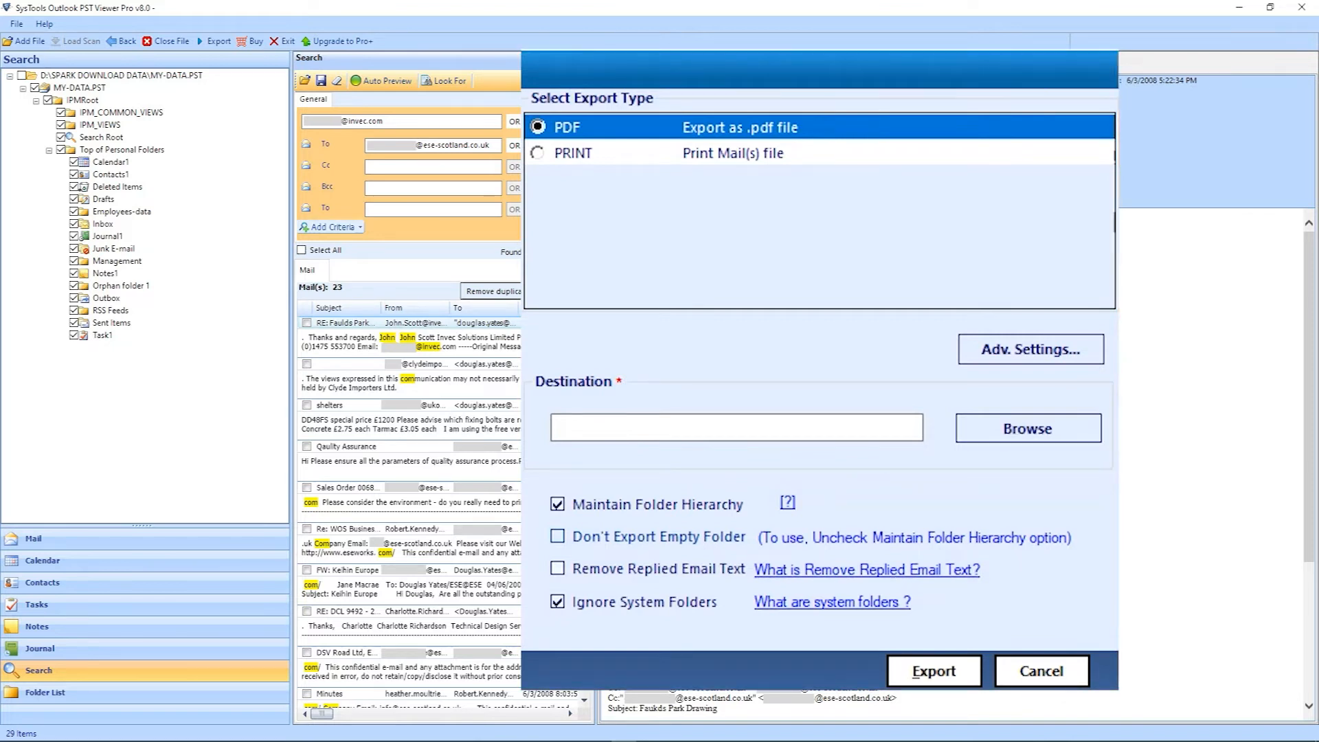
Step: Choose PRINT as the export type and bring up Adv. Settings
click(537, 152)
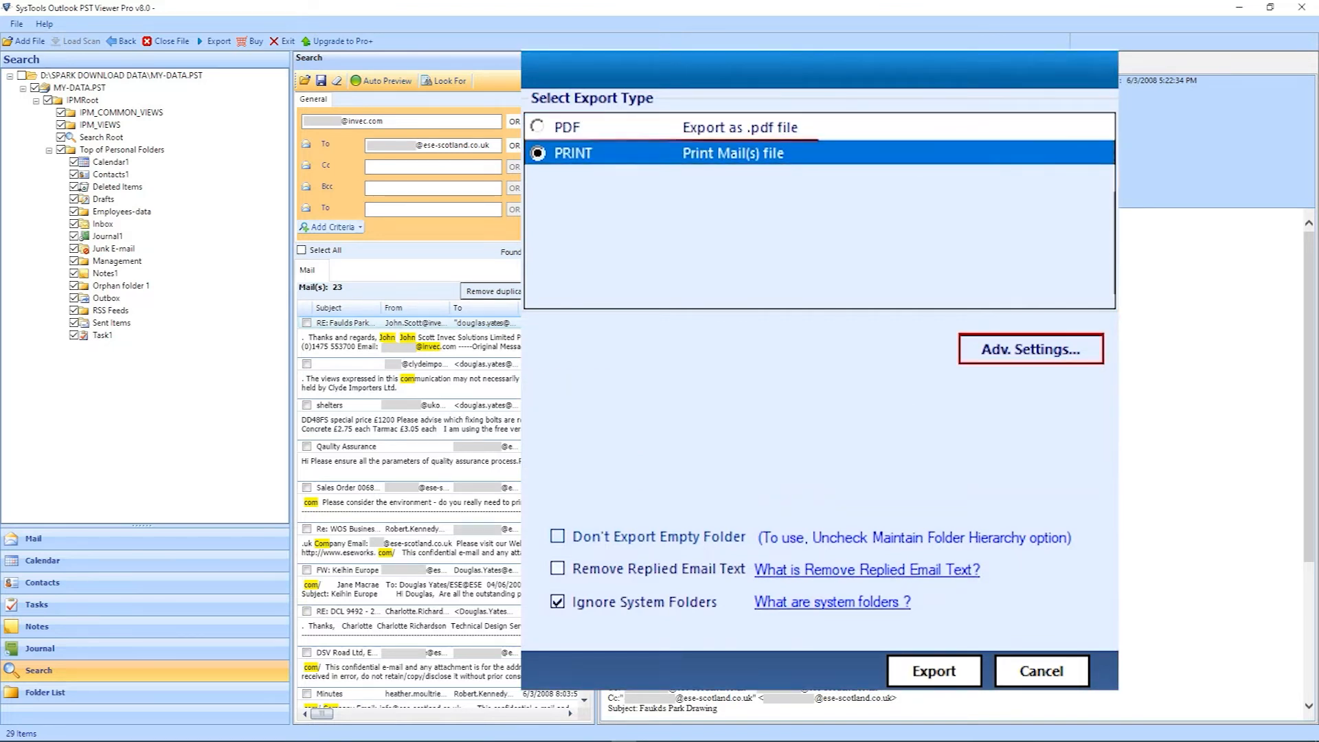
click(1029, 349)
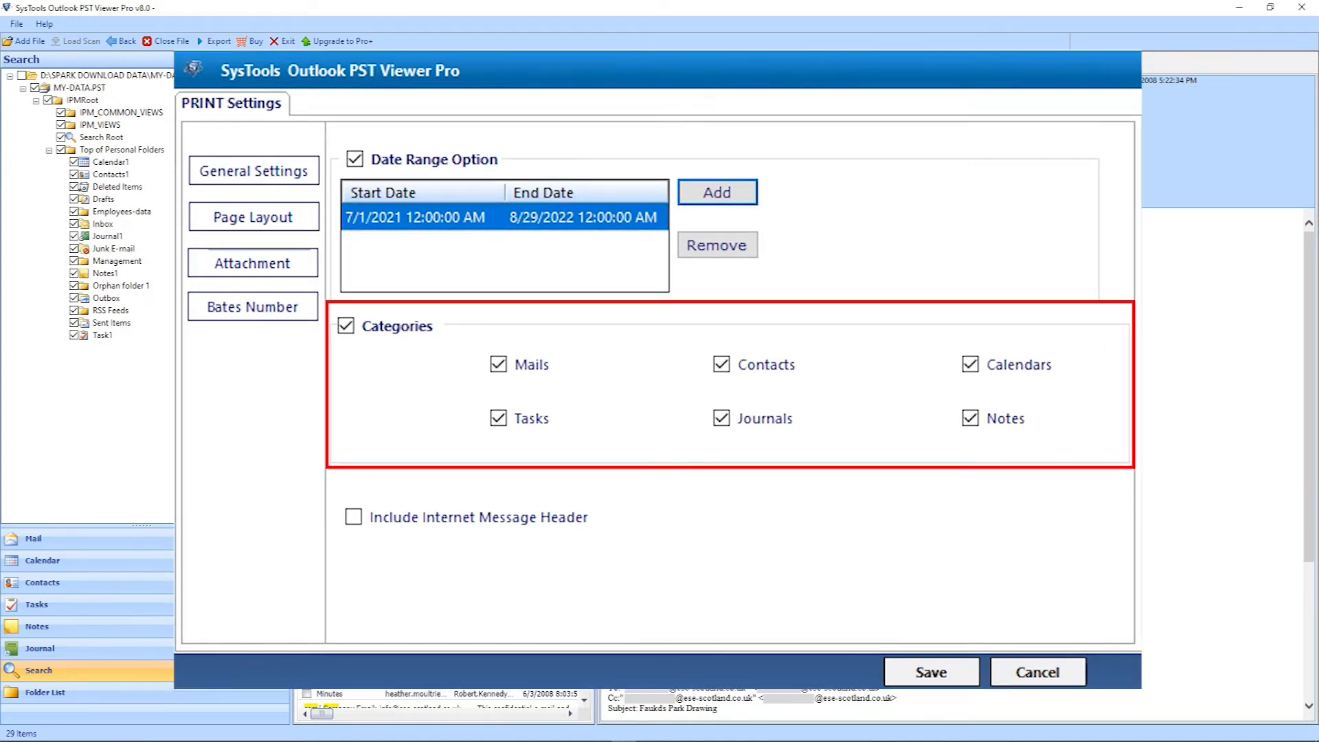
Step: Review Page Layout, Attachment and Bates Number settings, keeping attachments On Pin
click(254, 217)
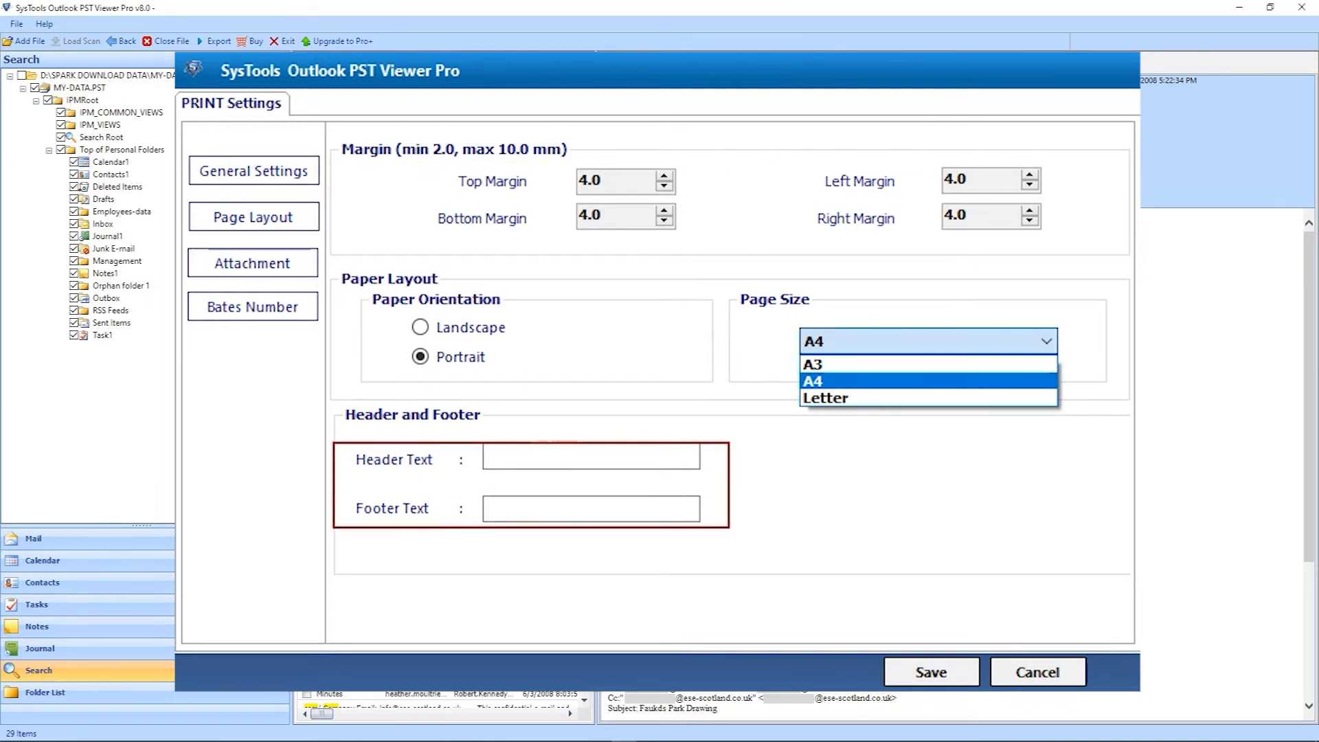
click(252, 263)
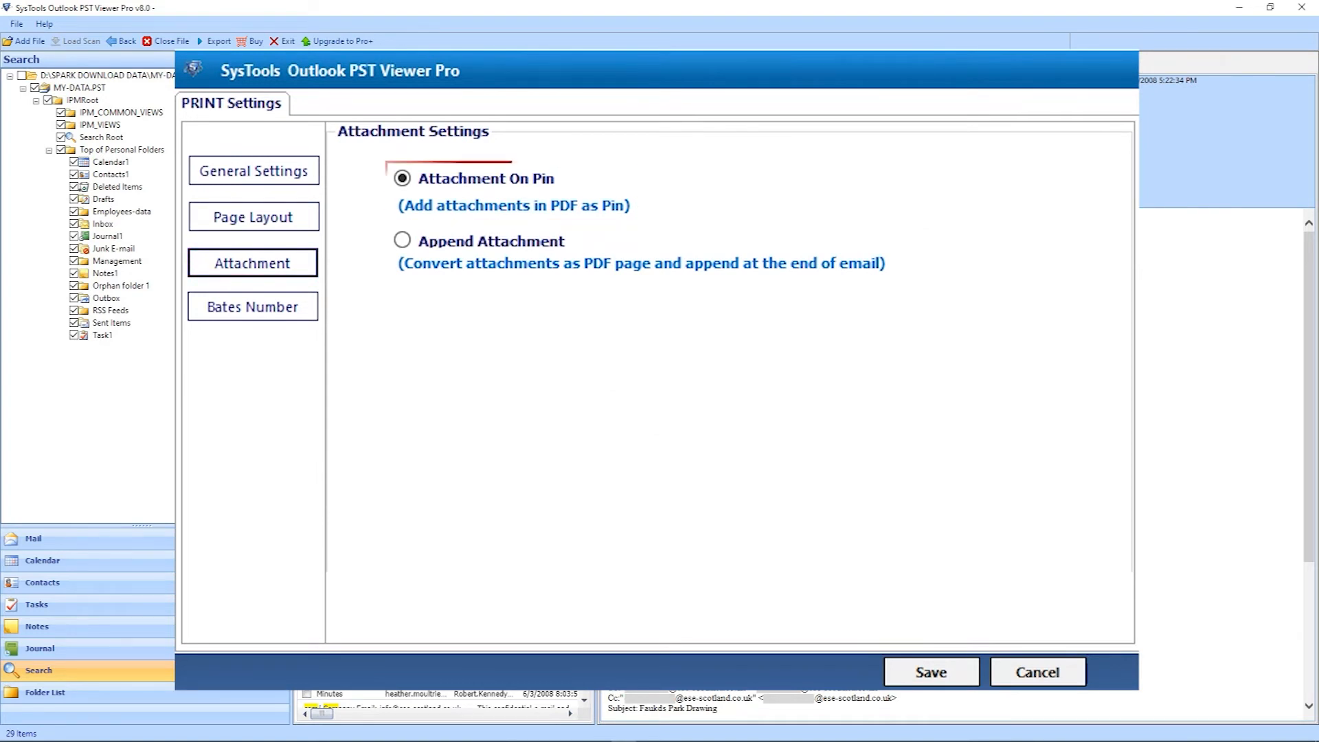
click(402, 240)
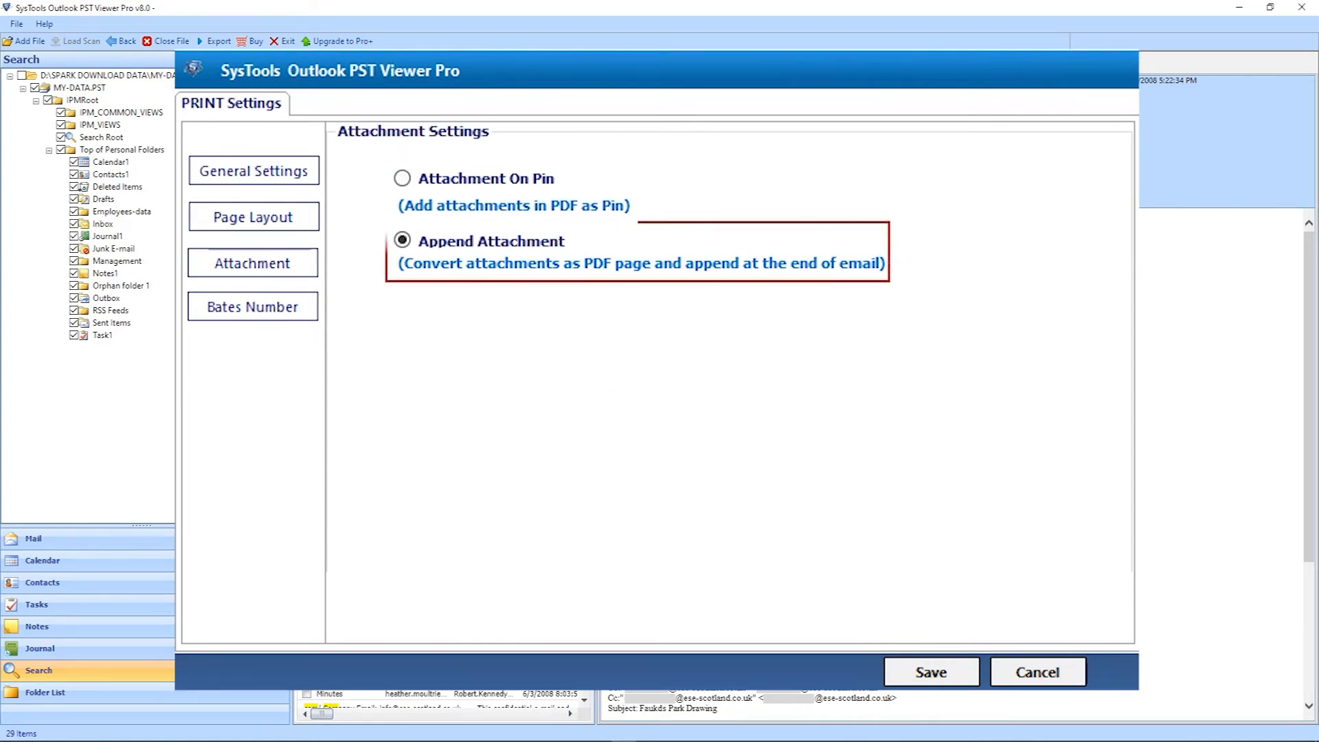
click(401, 178)
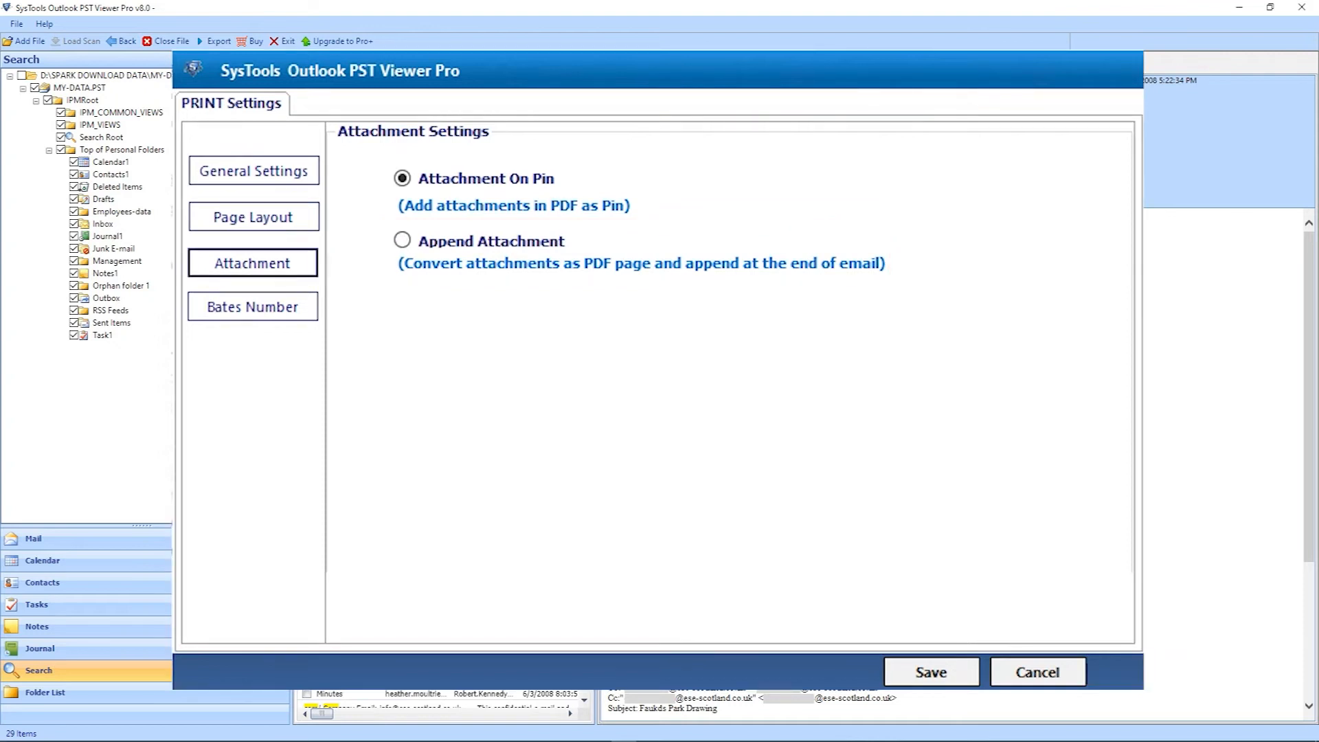
click(252, 306)
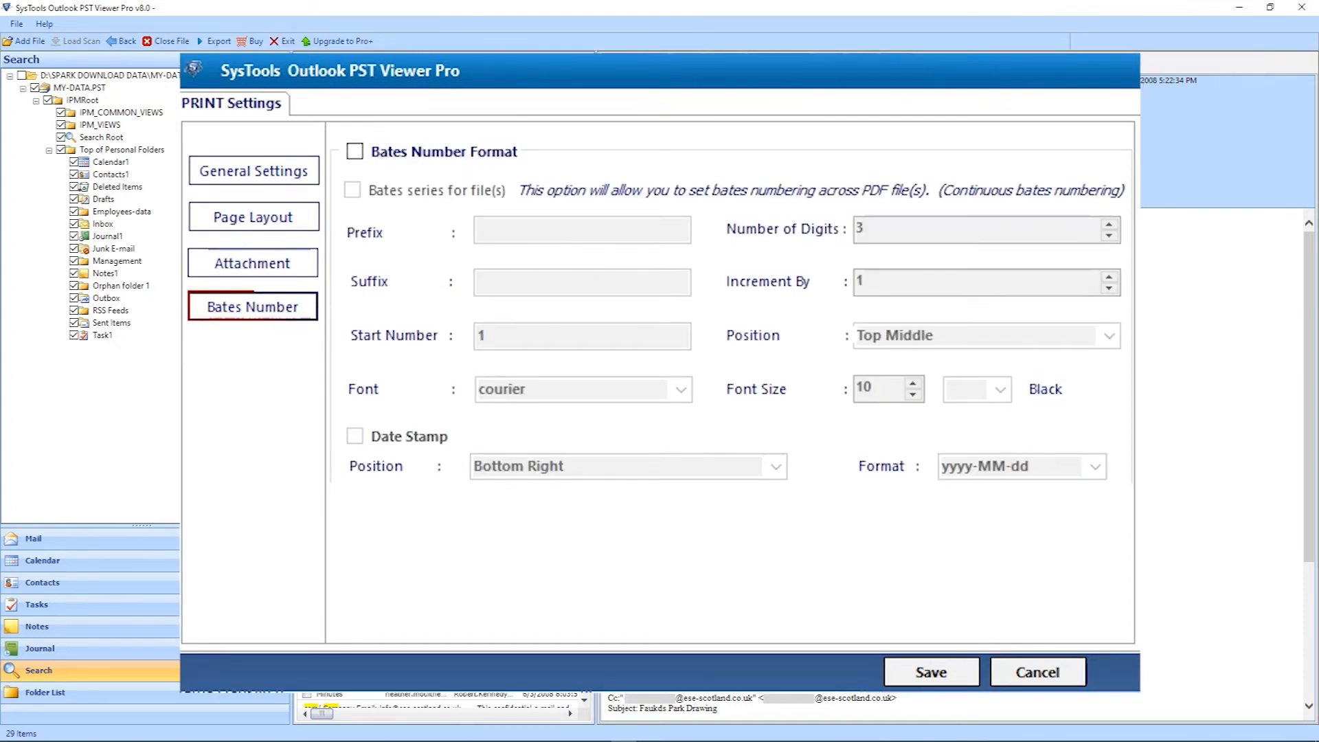
click(252, 305)
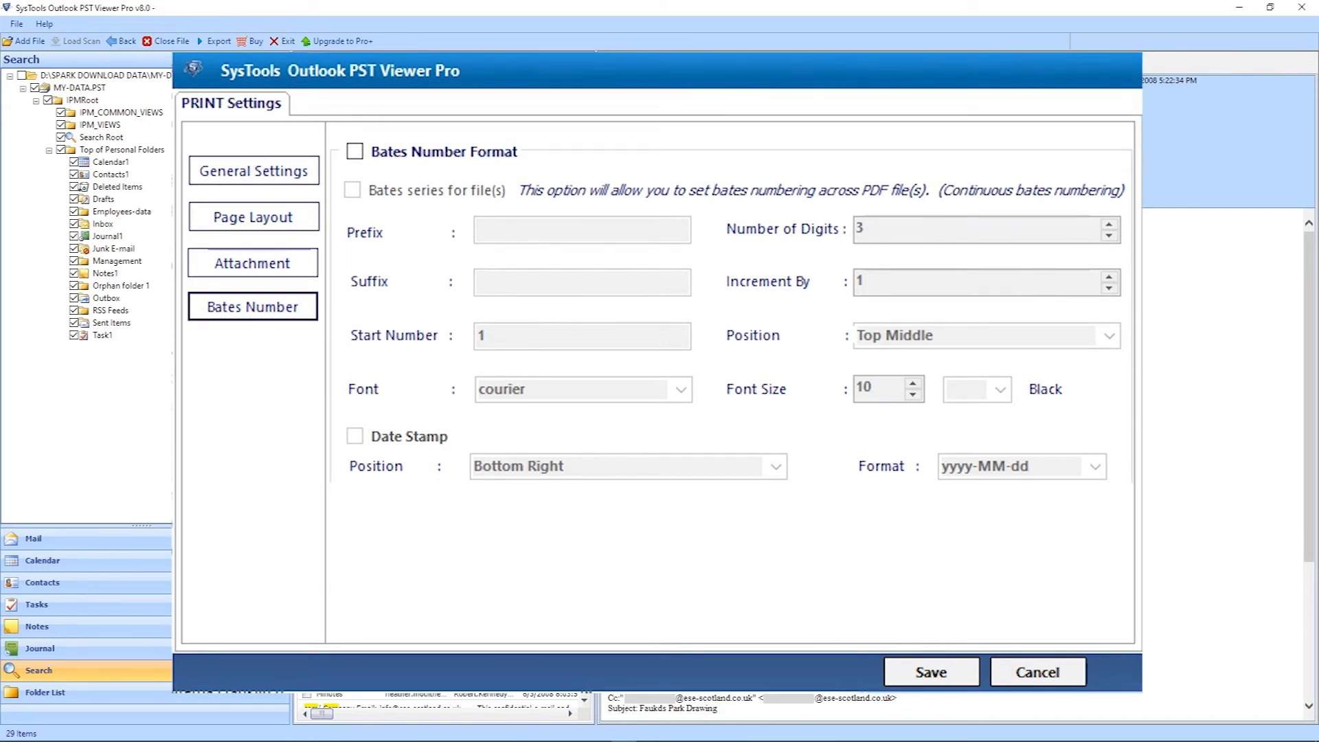
Step: Save the print settings and export the selected mails for printing
click(252, 171)
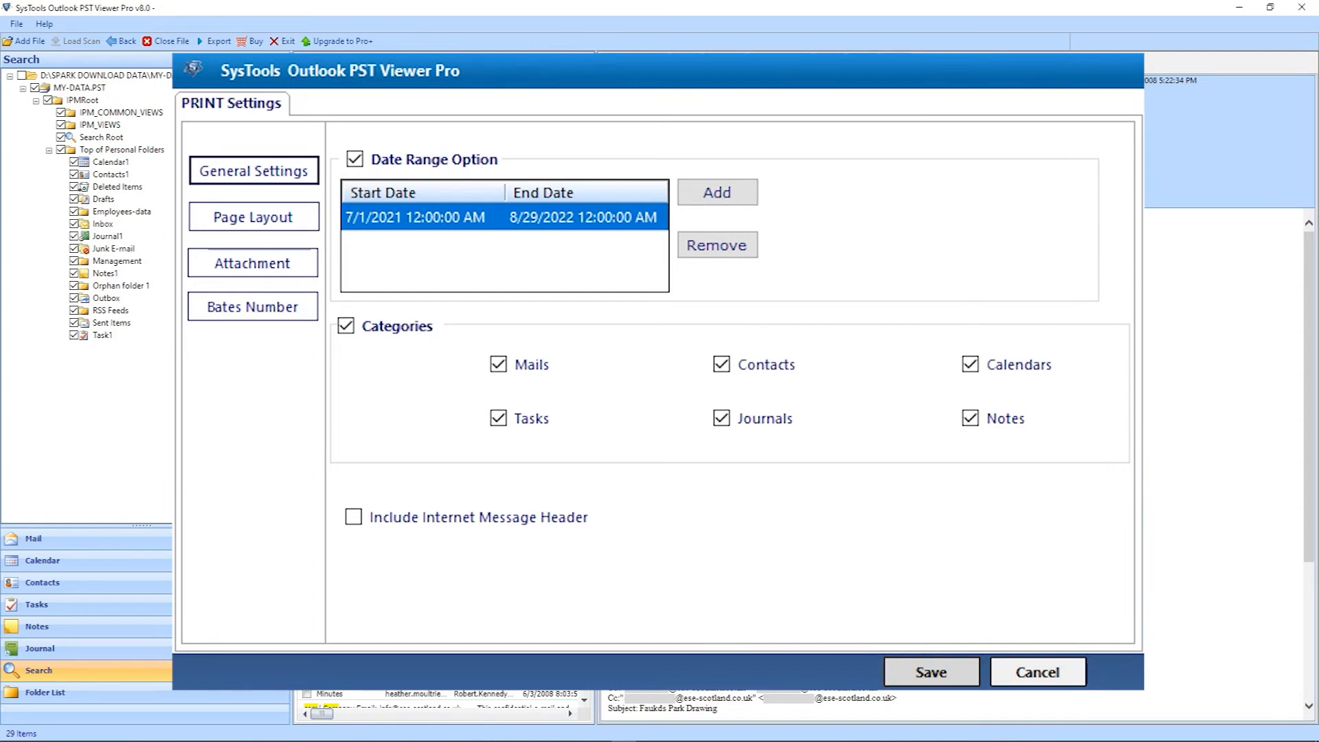
click(930, 671)
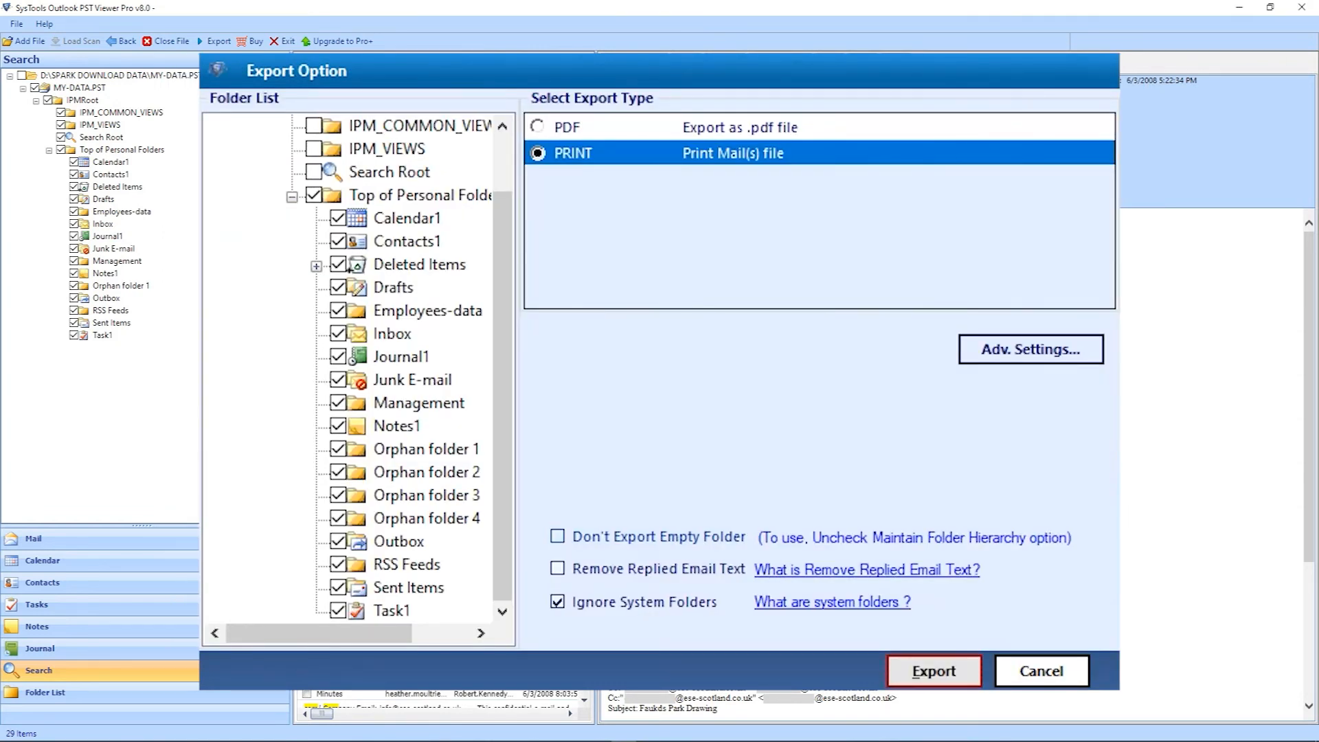
click(932, 671)
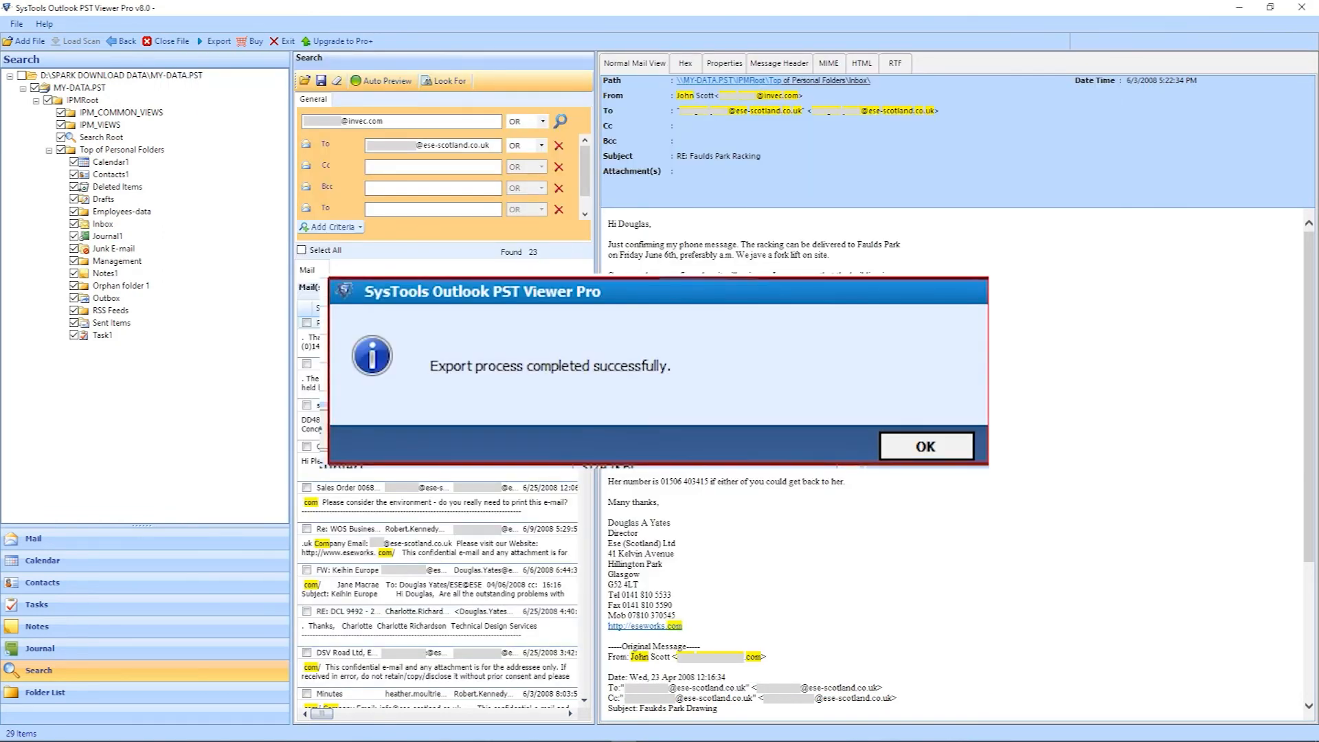